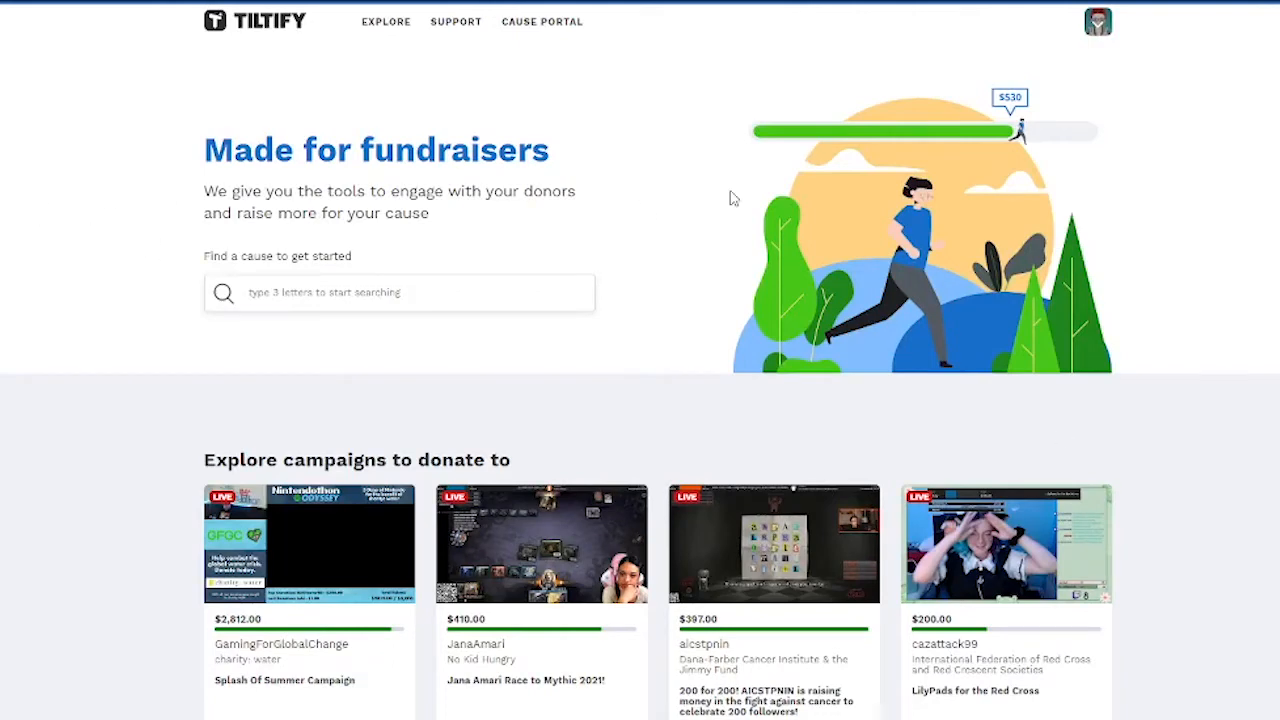
{"action": "mouse_move", "coordinate": [1017, 108]}
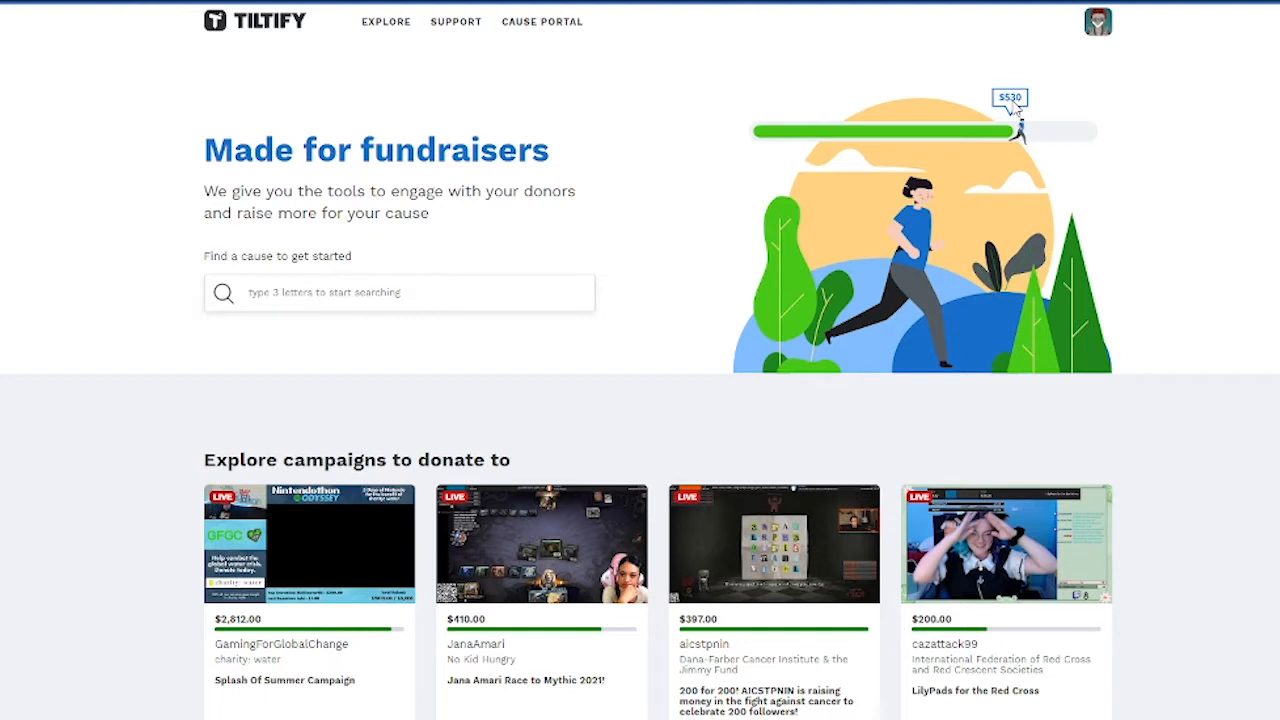
{"action": "mouse_move", "coordinate": [1019, 220]}
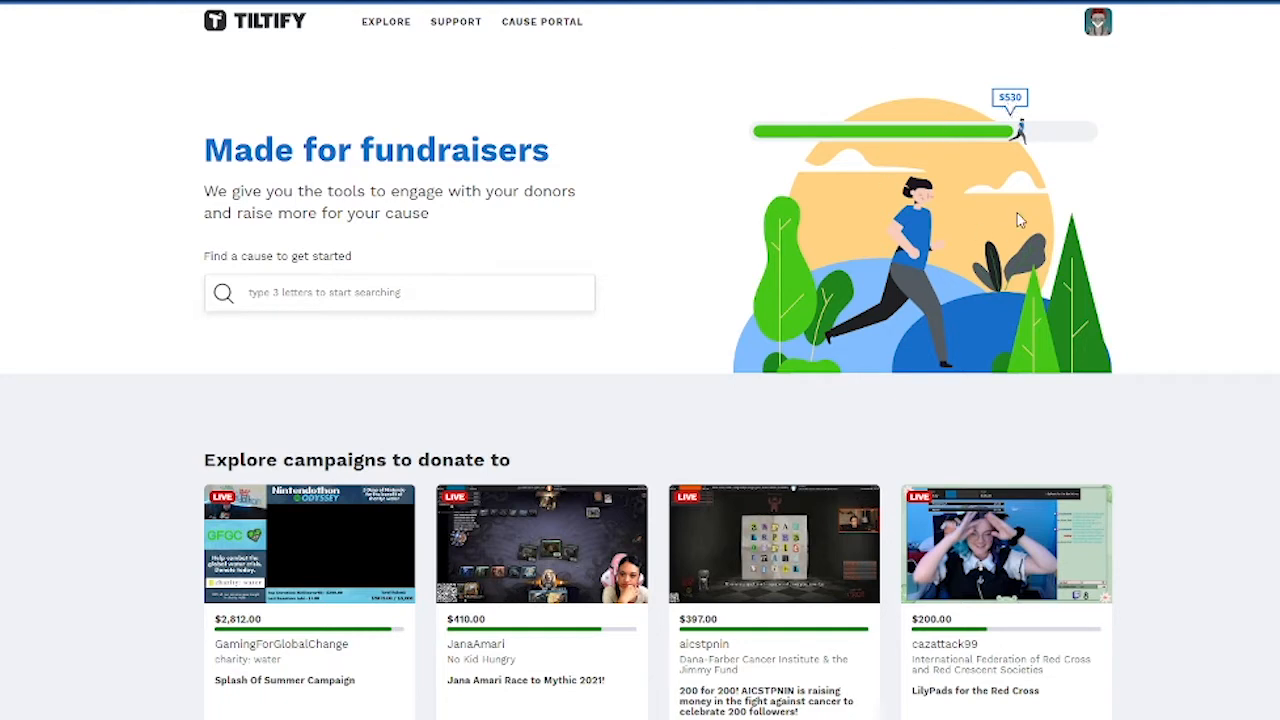
Step: From the campaign dashboard's Overlays tab, create a blank-slate overlay and open it
{"action": "left_click", "coordinate": [1097, 21]}
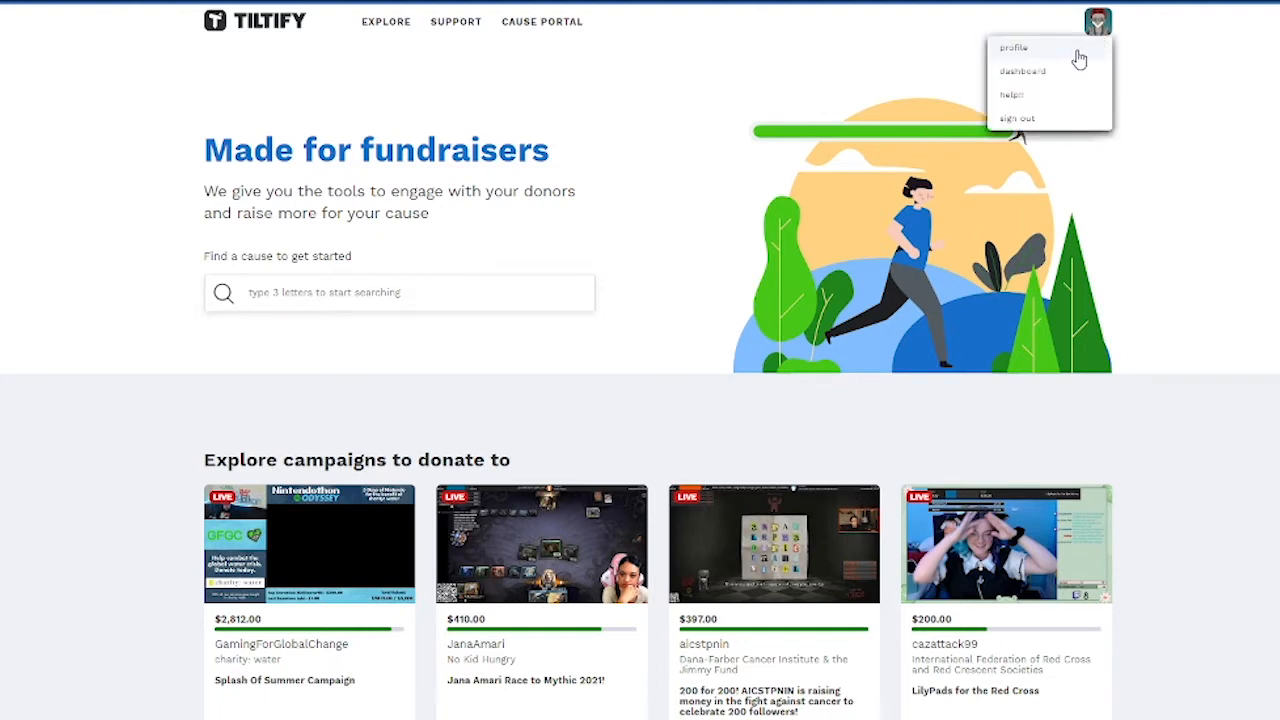
{"action": "left_click", "coordinate": [1023, 70]}
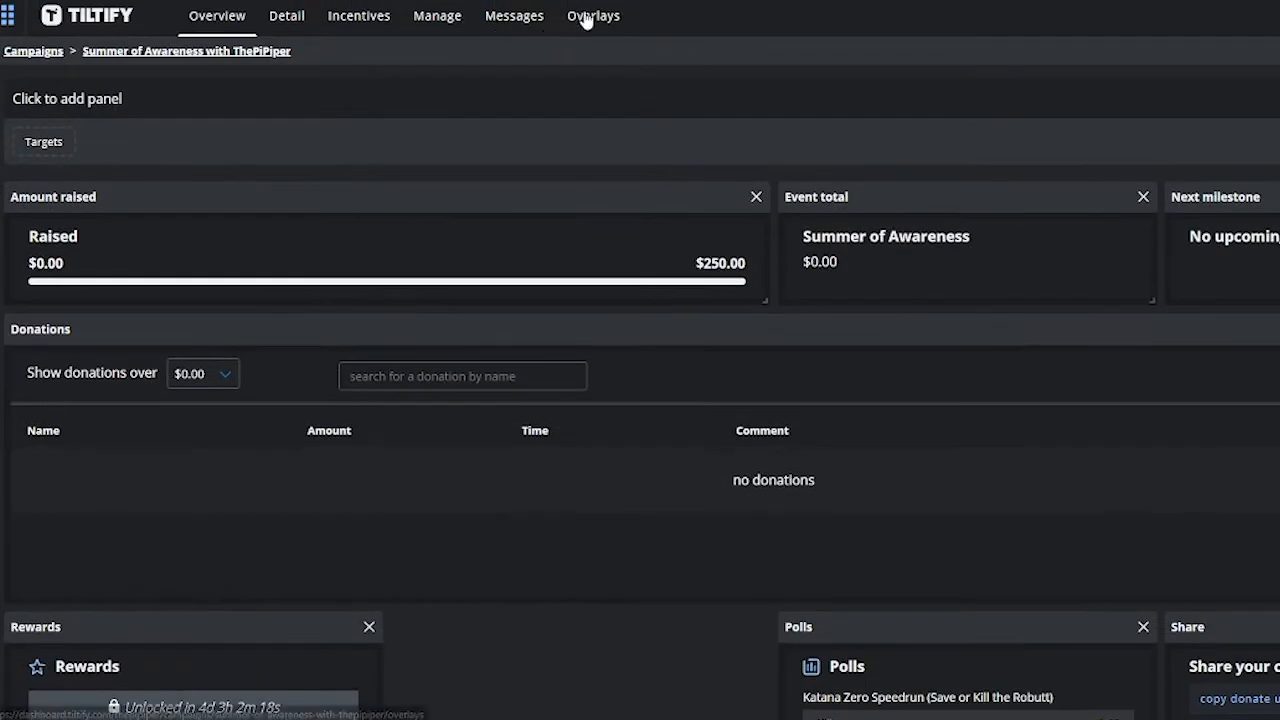
{"action": "left_click", "coordinate": [593, 15]}
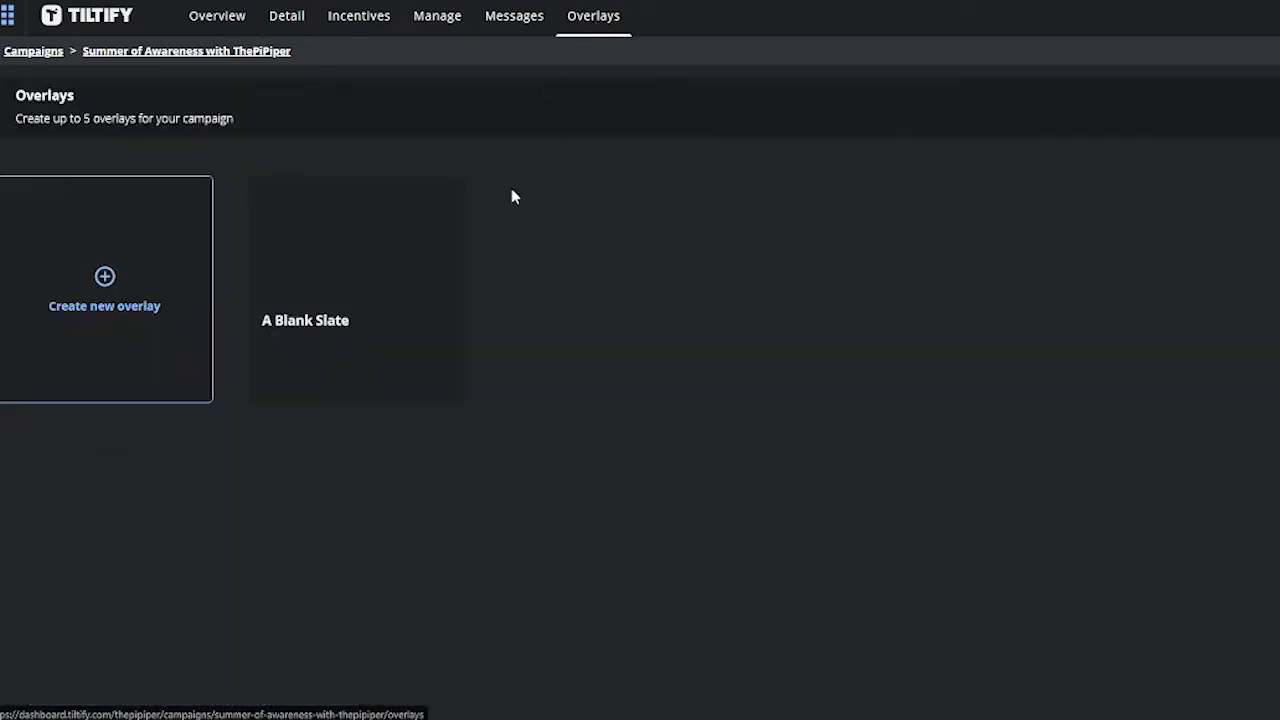
{"action": "left_click", "coordinate": [104, 290]}
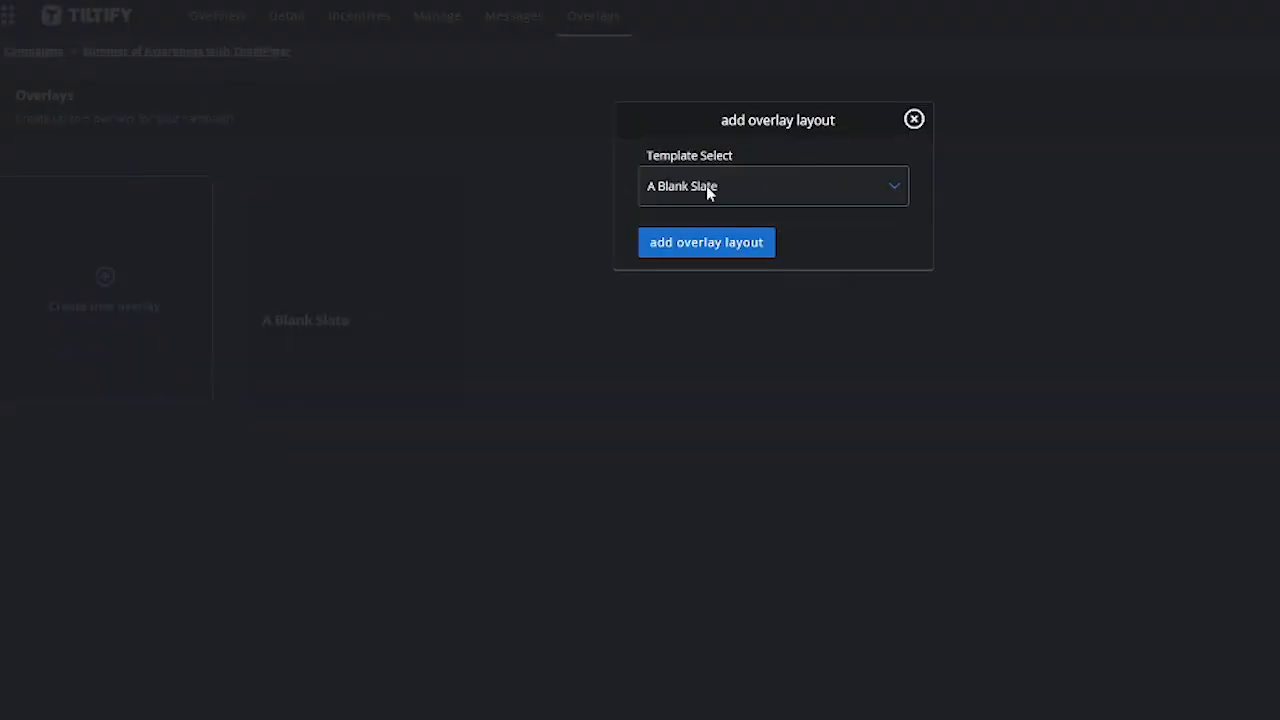
{"action": "left_click", "coordinate": [773, 185]}
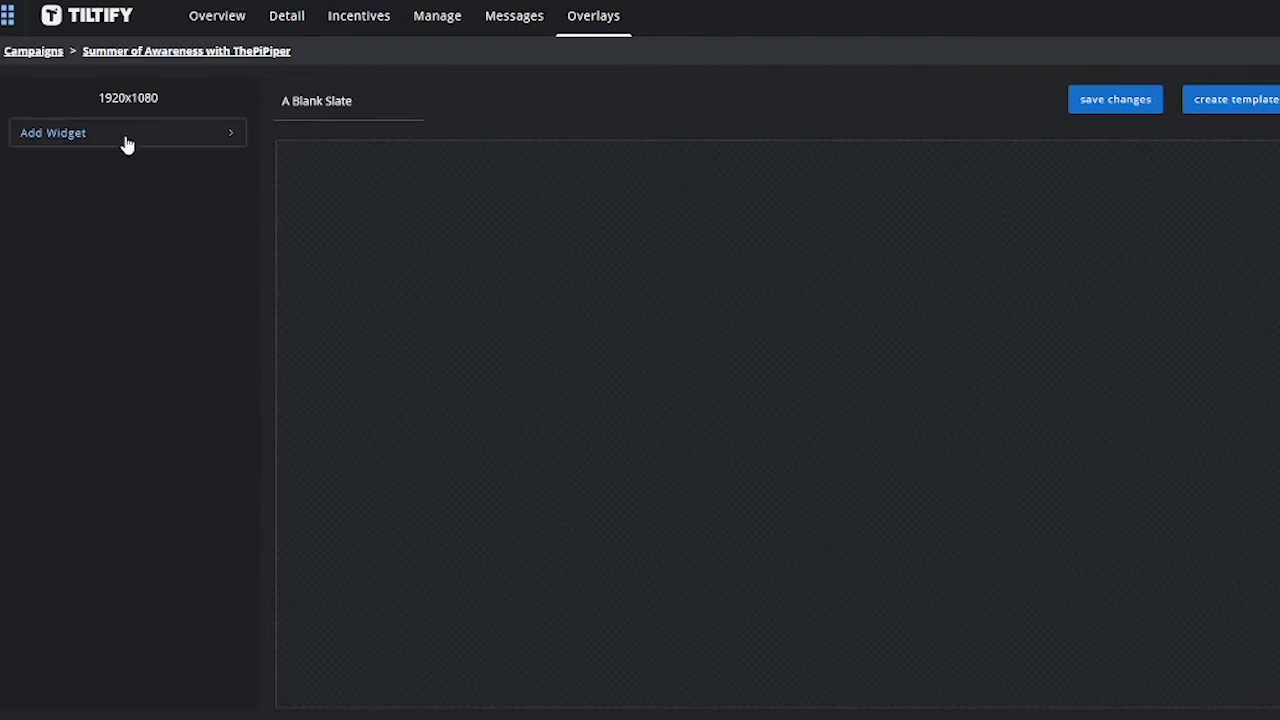
Step: Add an Alert Box widget, move it to the canvas centre, and switch it to GIF mode
{"action": "left_click", "coordinate": [127, 132]}
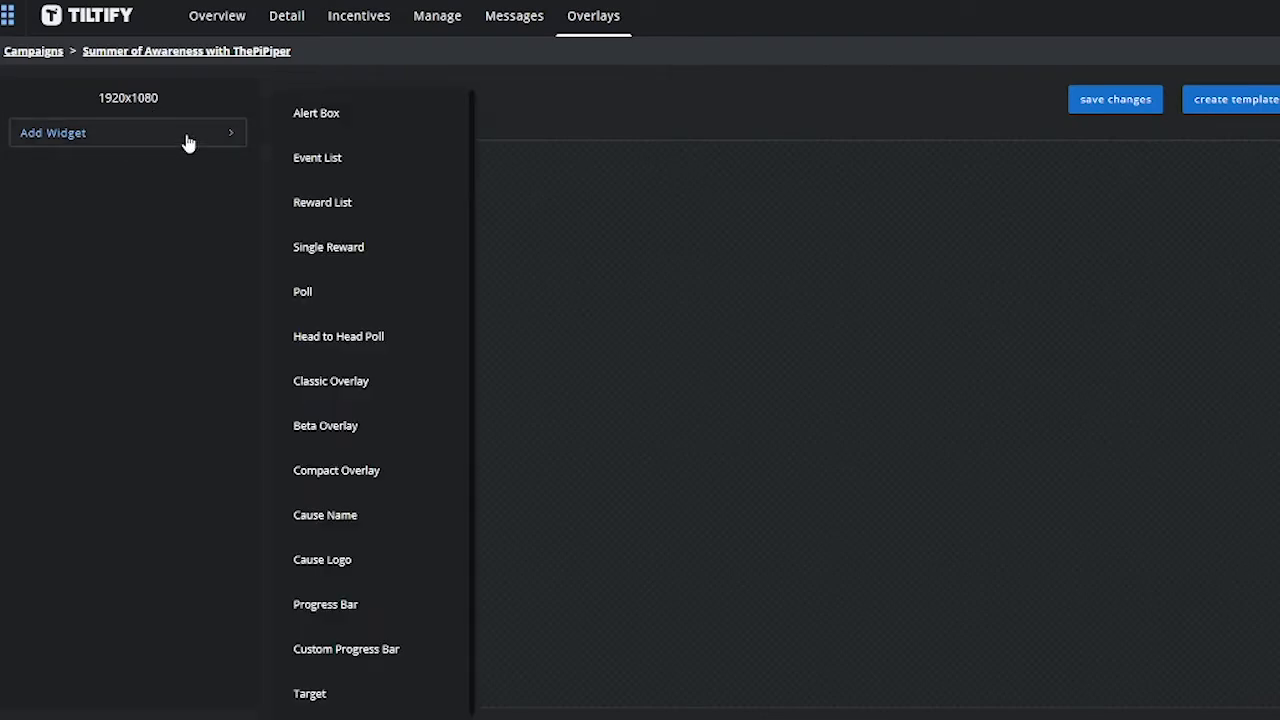
{"action": "left_click", "coordinate": [316, 112]}
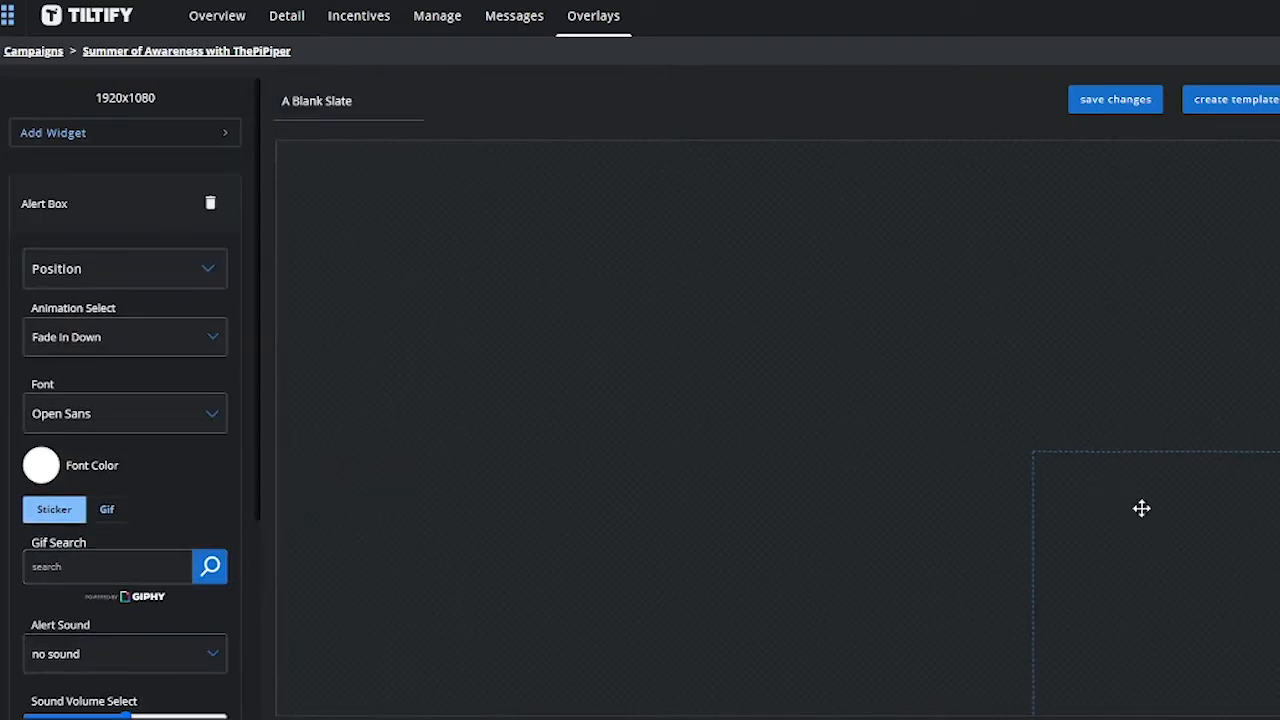
{"action": "left_click_drag", "start_coordinate": [1140, 508], "coordinate": [960, 560]}
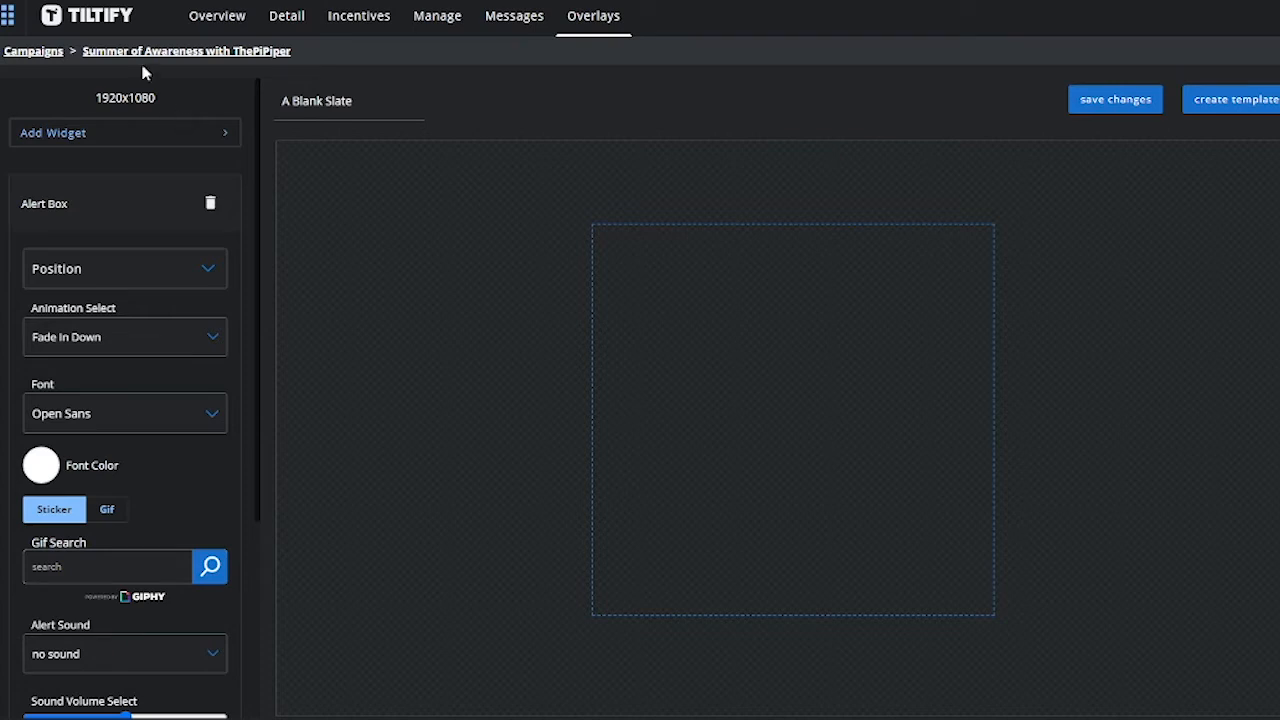
{"action": "mouse_move", "coordinate": [128, 203]}
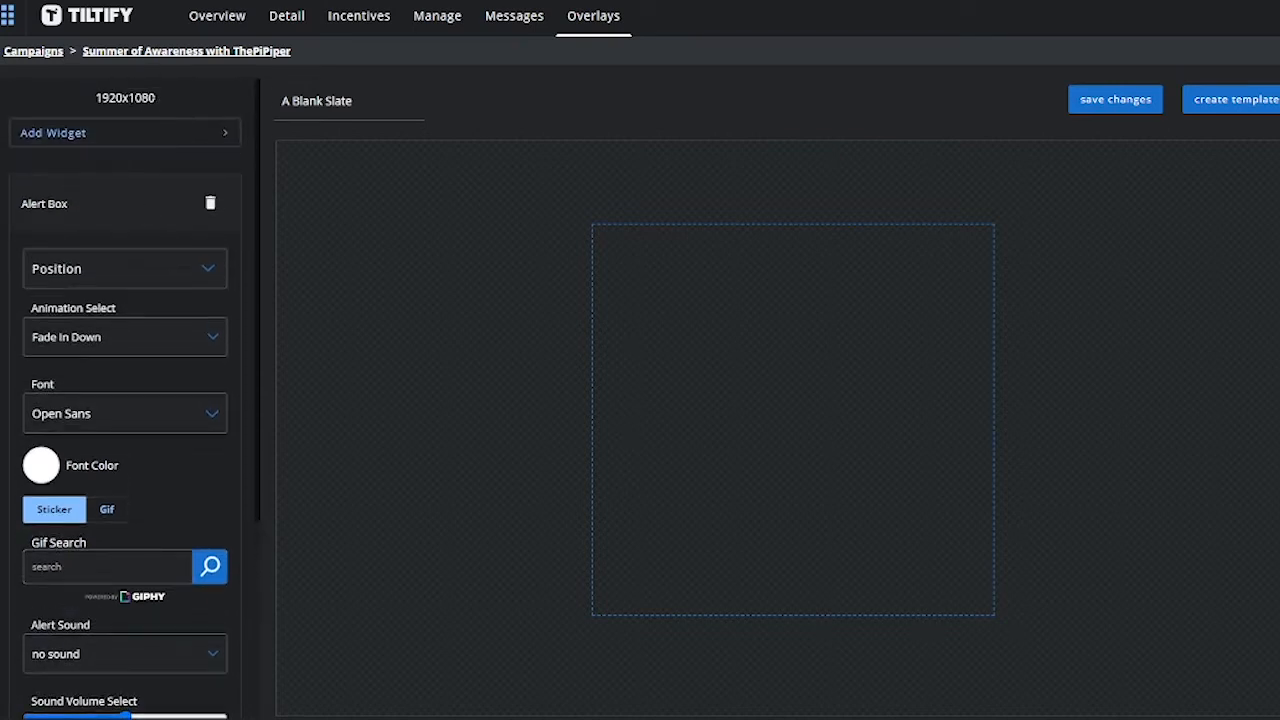
{"action": "scroll", "scroll_direction": "down", "scroll_amount": 3}
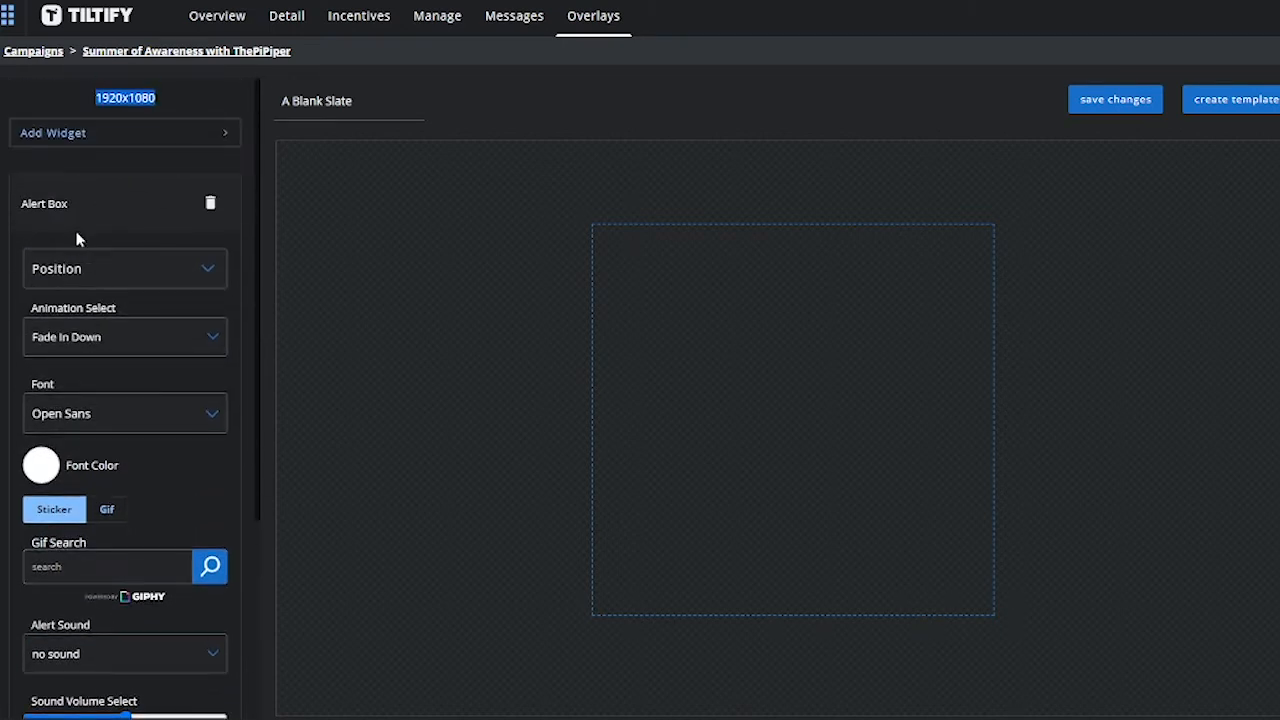
{"action": "scroll", "scroll_direction": "up", "scroll_amount": 3}
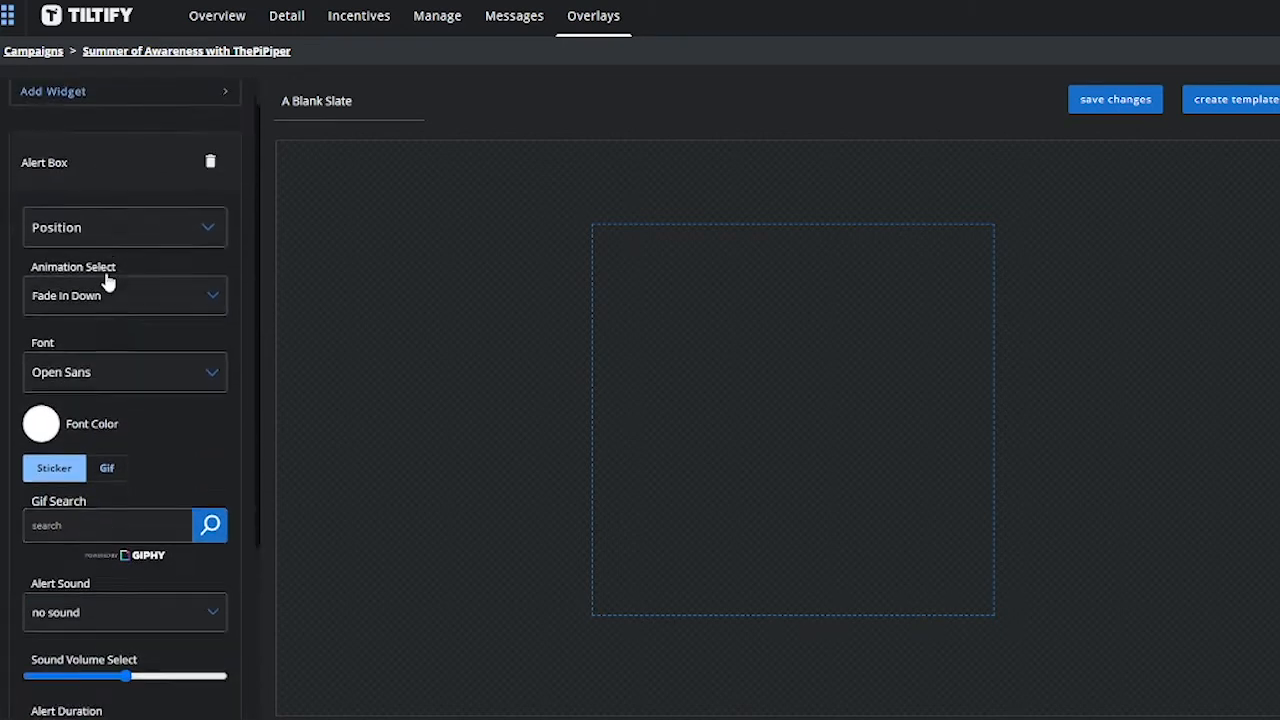
{"action": "scroll", "scroll_direction": "down", "scroll_amount": 3}
{"action": "type", "text": "Narhwl"}
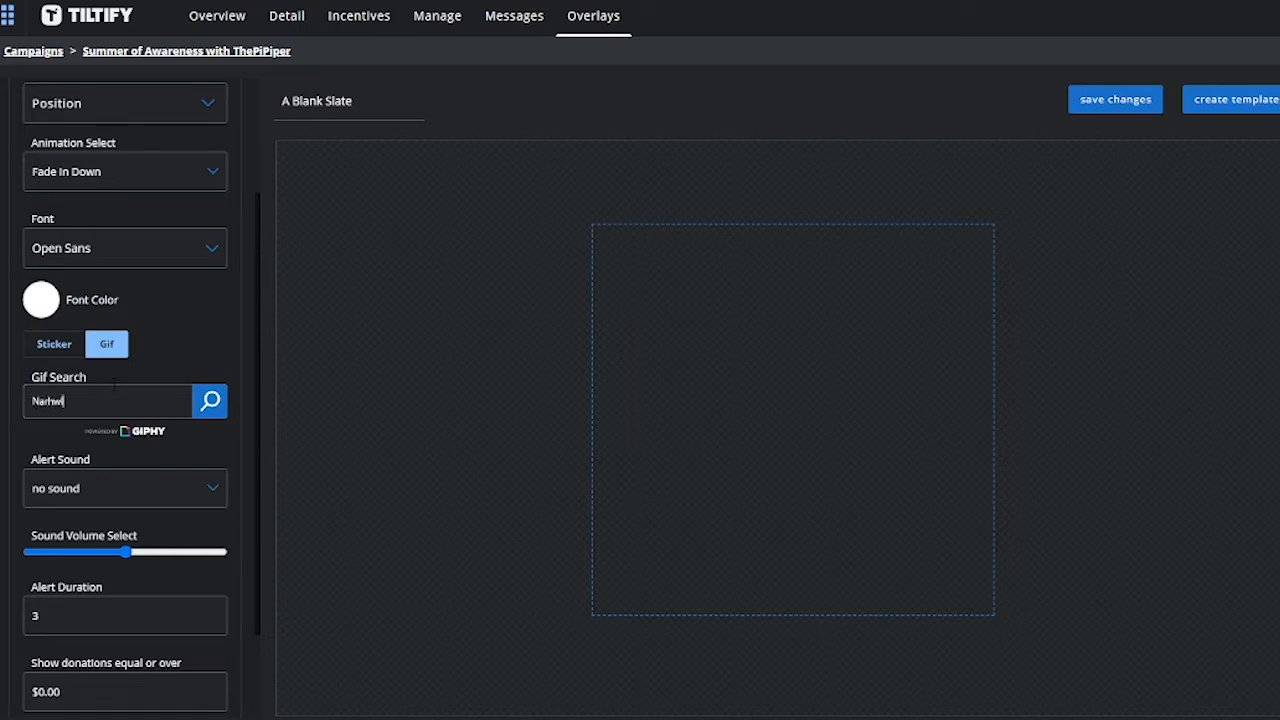
Step: Search GIPHY for narwhal and attach a narwhal GIF to the alert box
{"action": "left_click", "coordinate": [209, 401]}
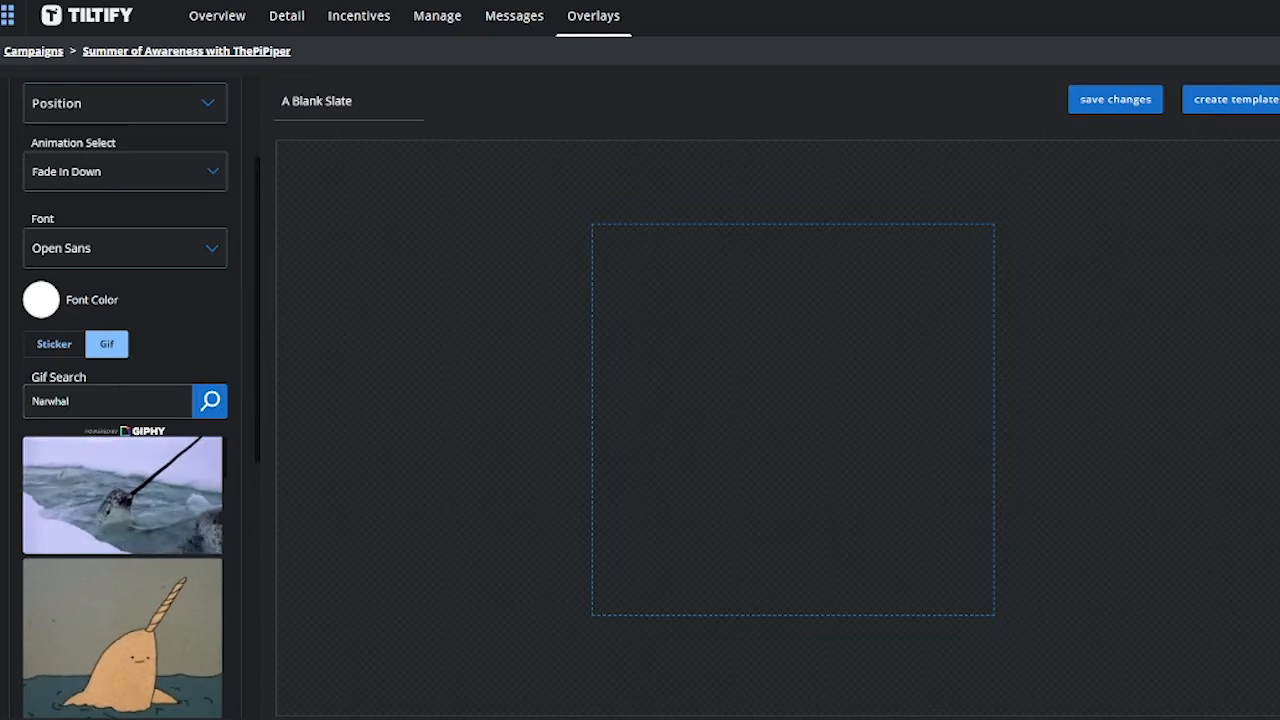
{"action": "scroll", "scroll_direction": "down", "scroll_amount": 3}
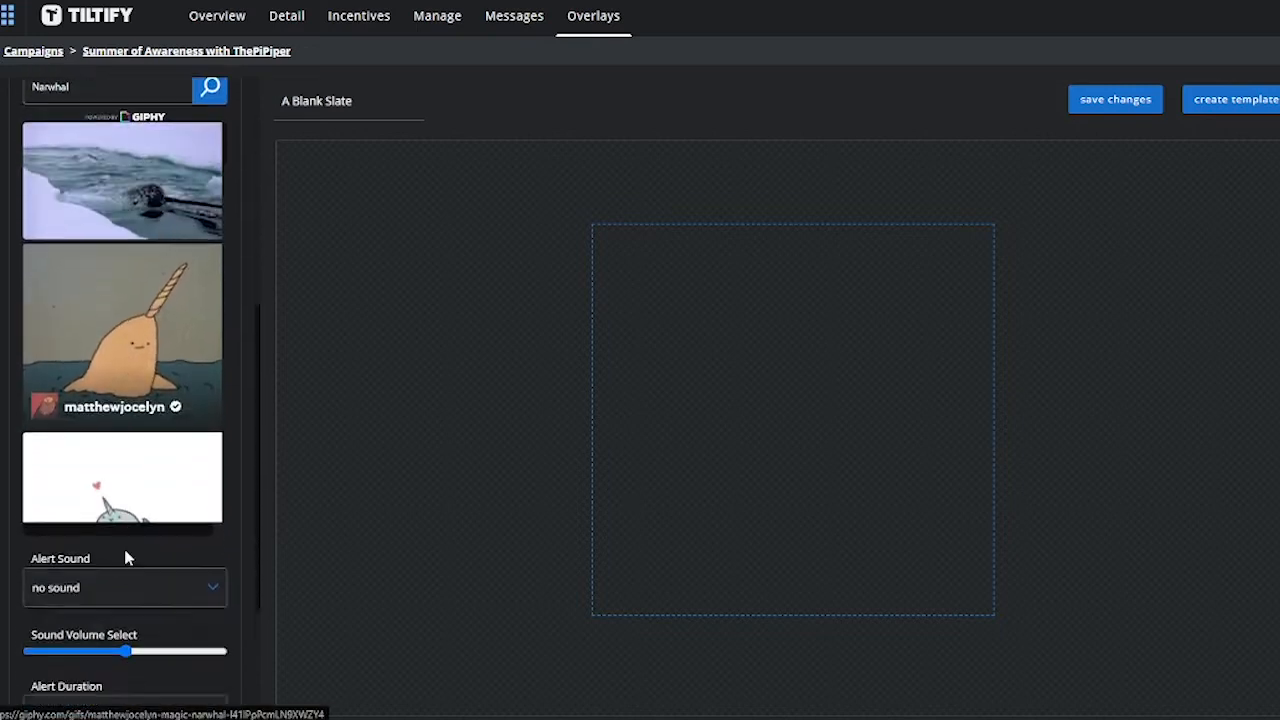
{"action": "scroll", "scroll_direction": "down", "scroll_amount": 3}
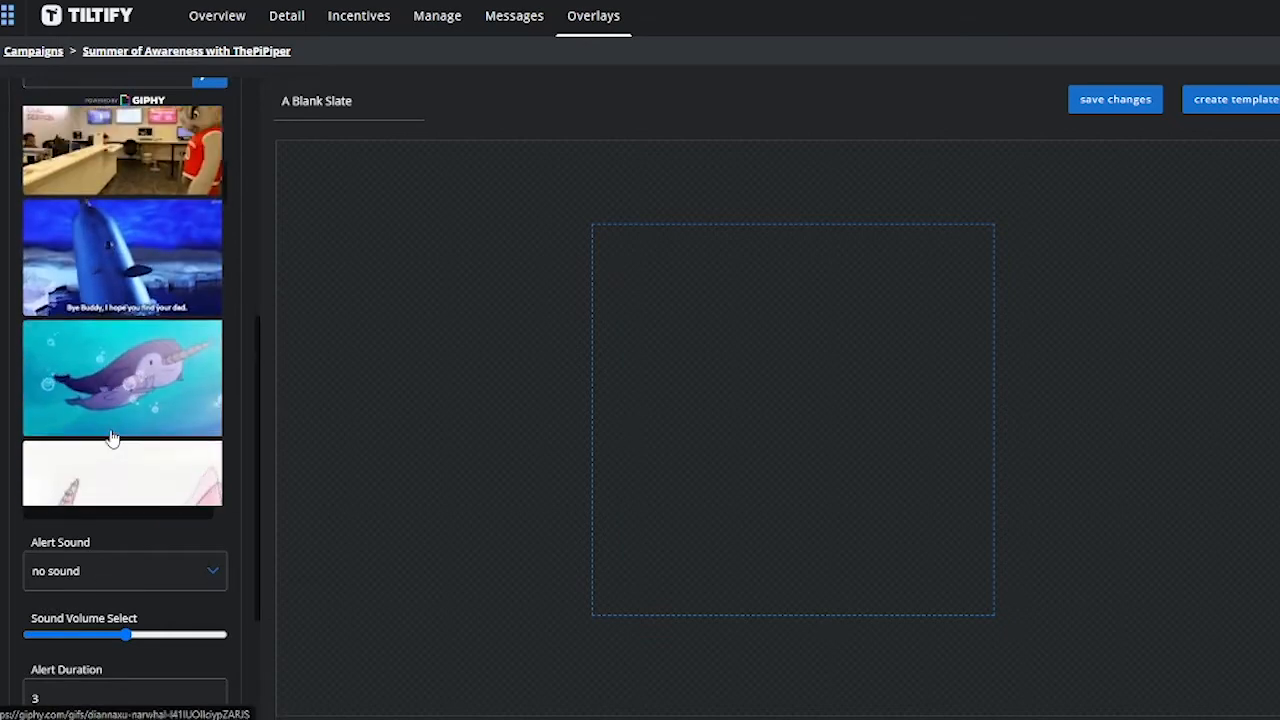
{"action": "left_click", "coordinate": [122, 472]}
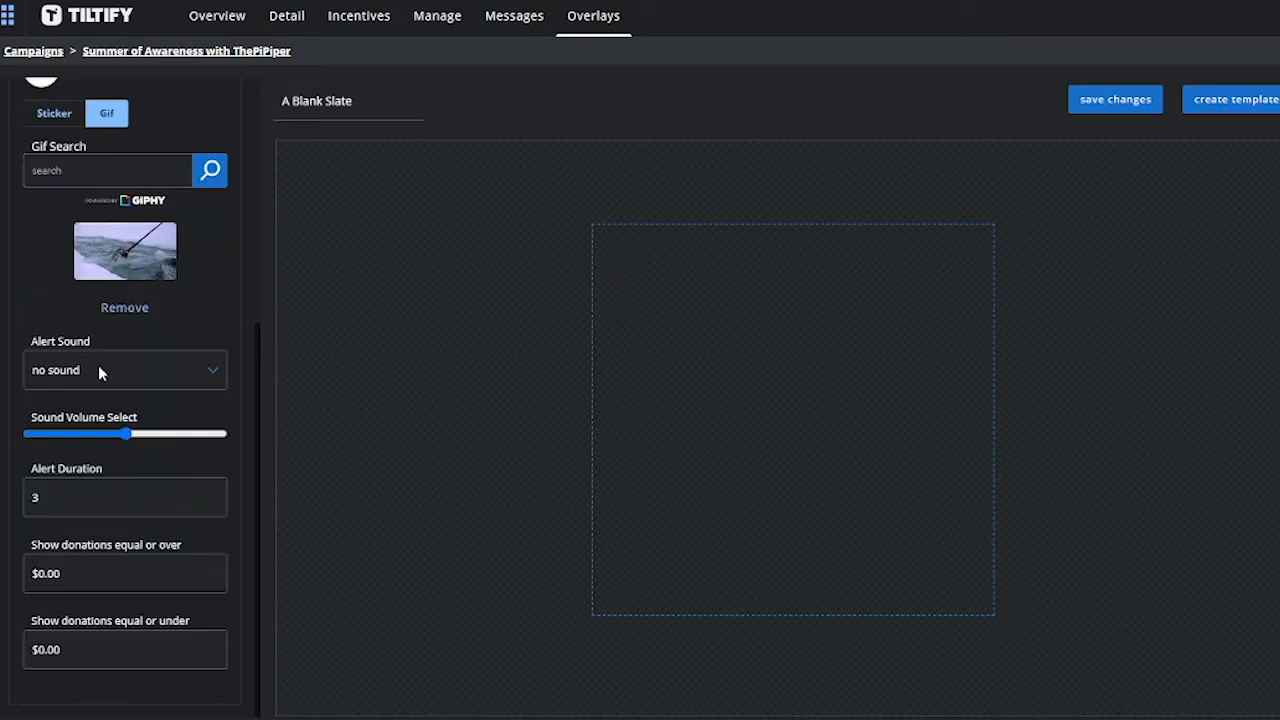
{"action": "left_click", "coordinate": [124, 370]}
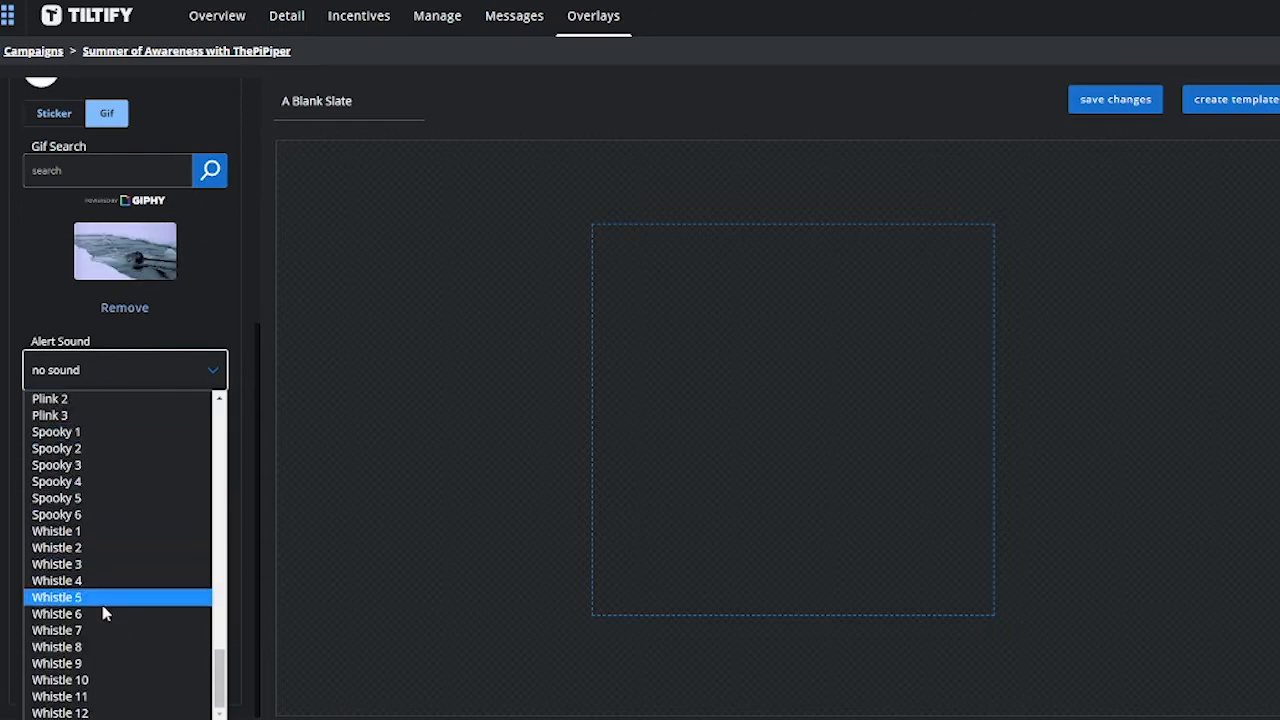
Step: Set the alert box's sound to Fanfare 1
{"action": "scroll", "scroll_direction": "up", "scroll_amount": 3}
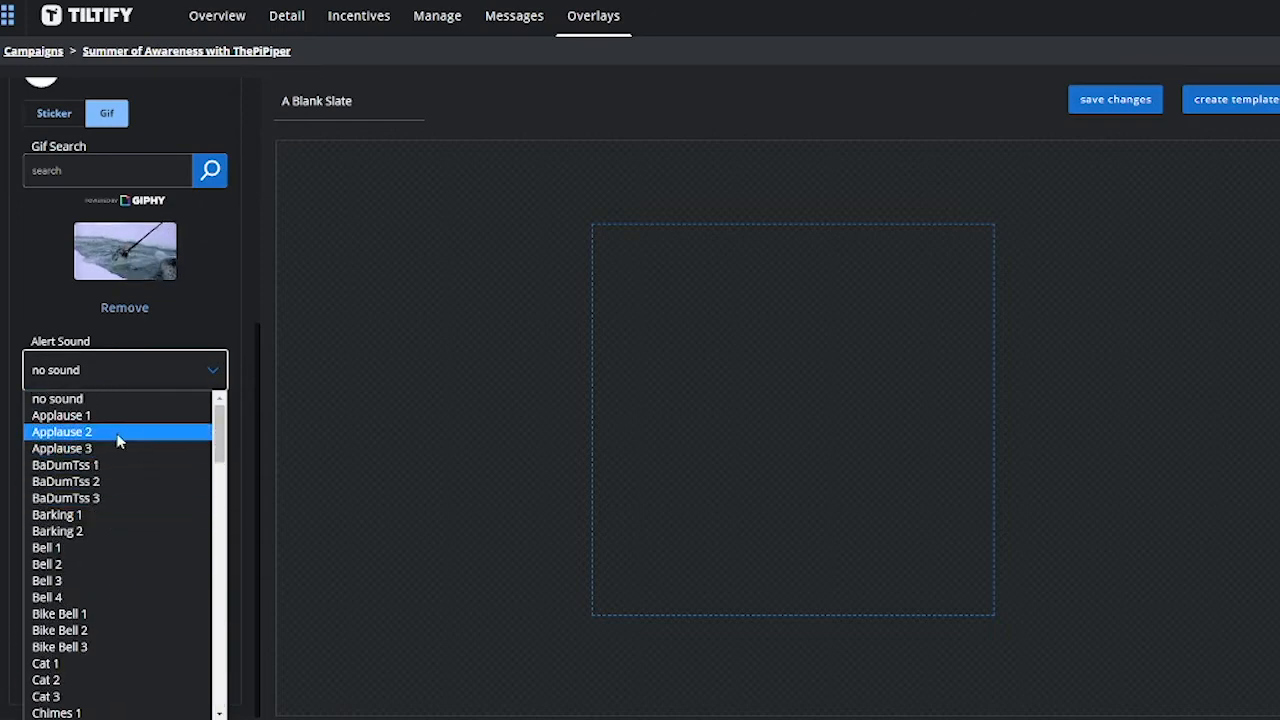
{"action": "scroll", "scroll_direction": "down", "scroll_amount": 3}
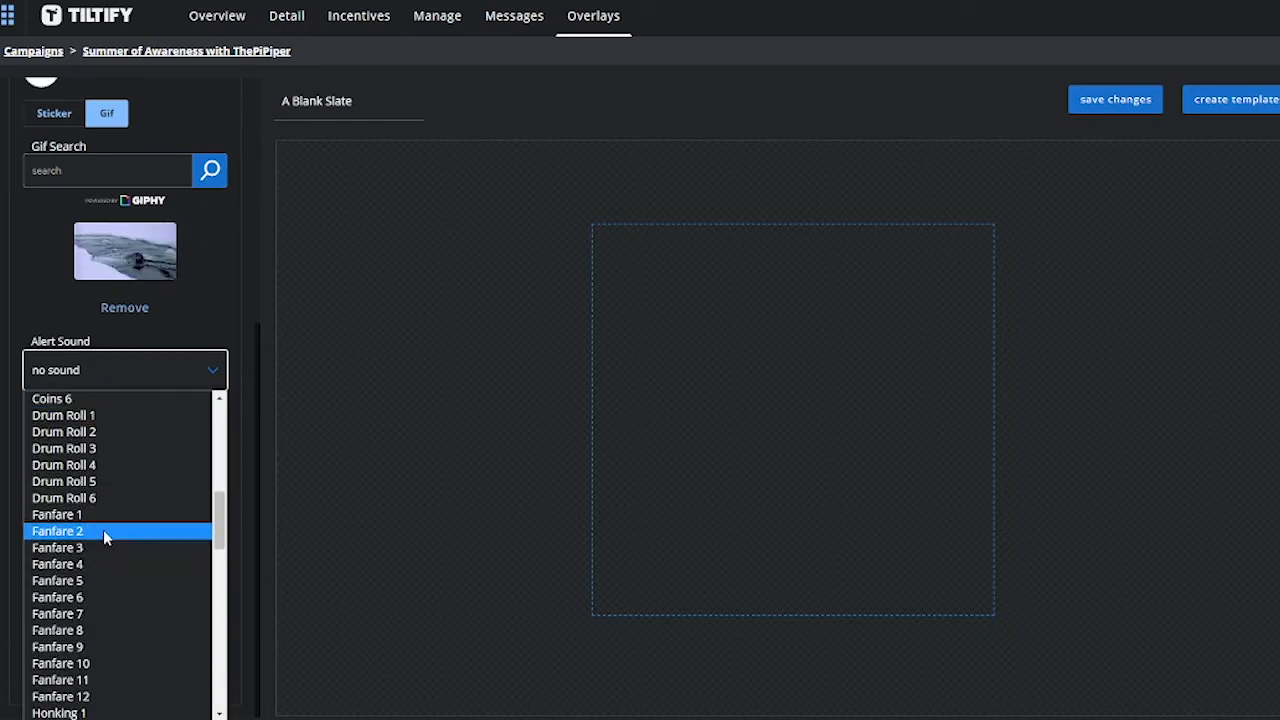
{"action": "left_click", "coordinate": [57, 514]}
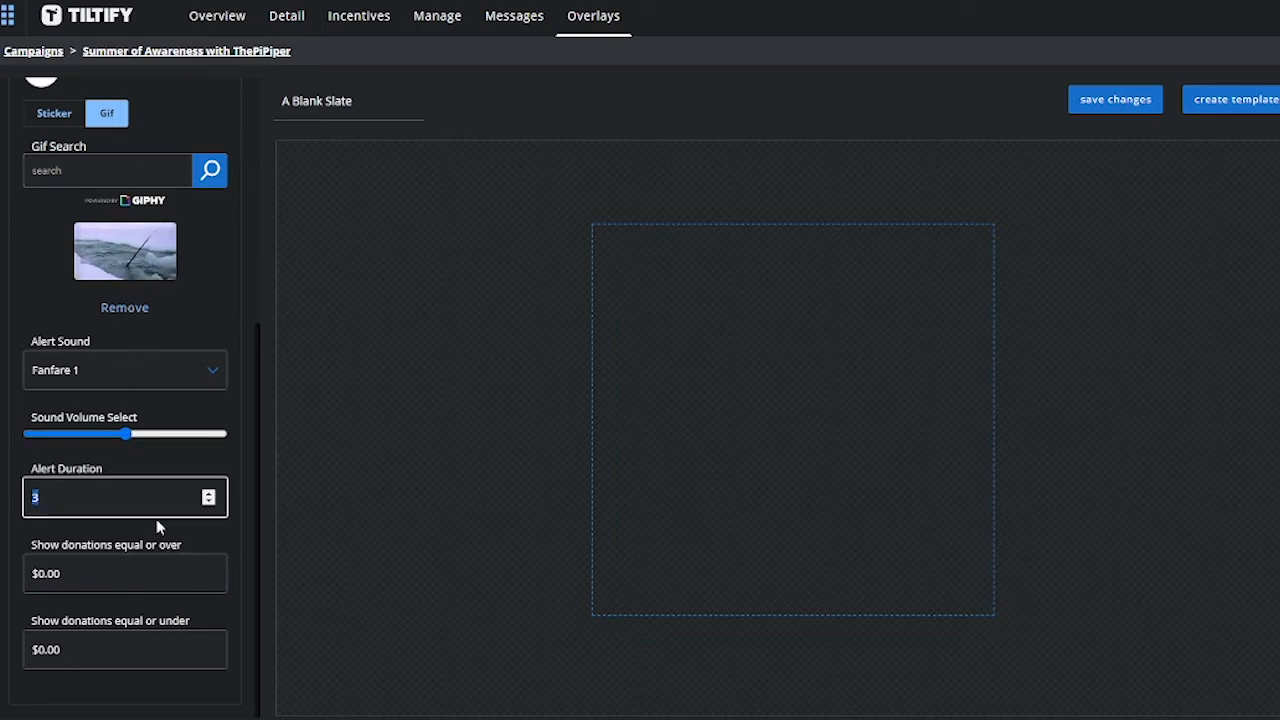
Step: Limit the narwhal GIF alert to donations from $0 up to $10.00
{"action": "left_click", "coordinate": [124, 573]}
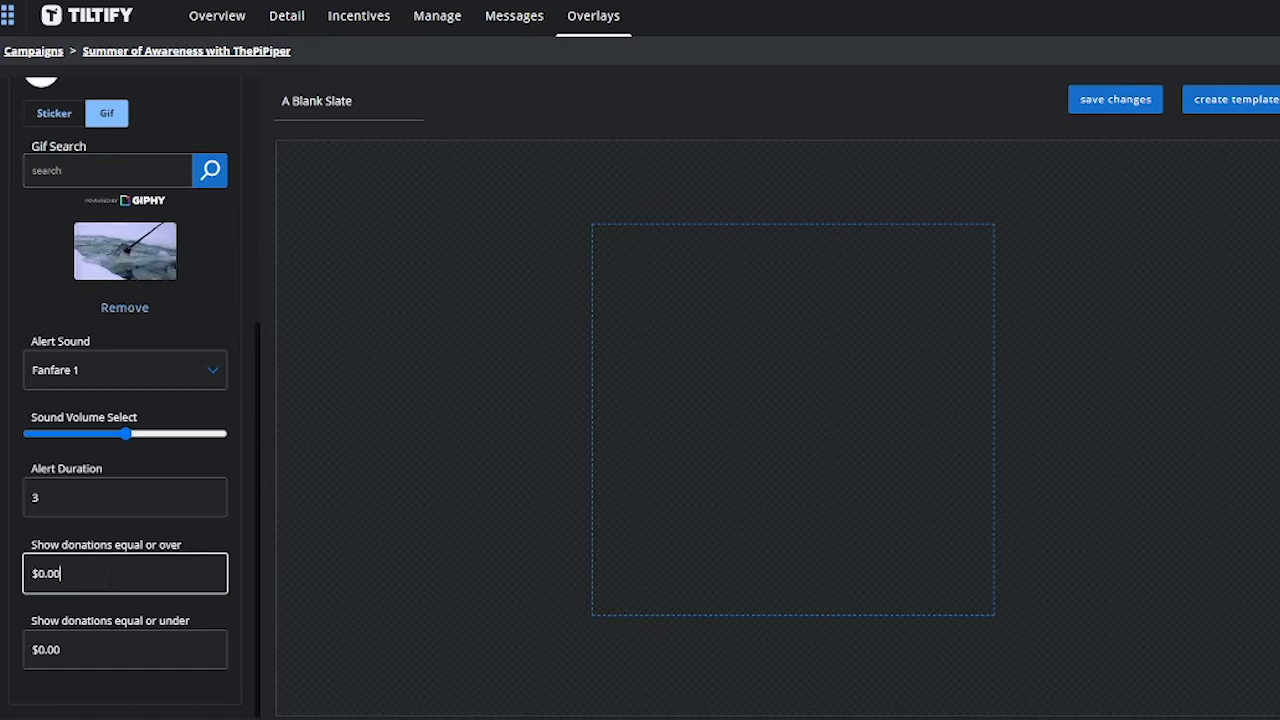
{"action": "scroll", "scroll_direction": "down", "scroll_amount": 3}
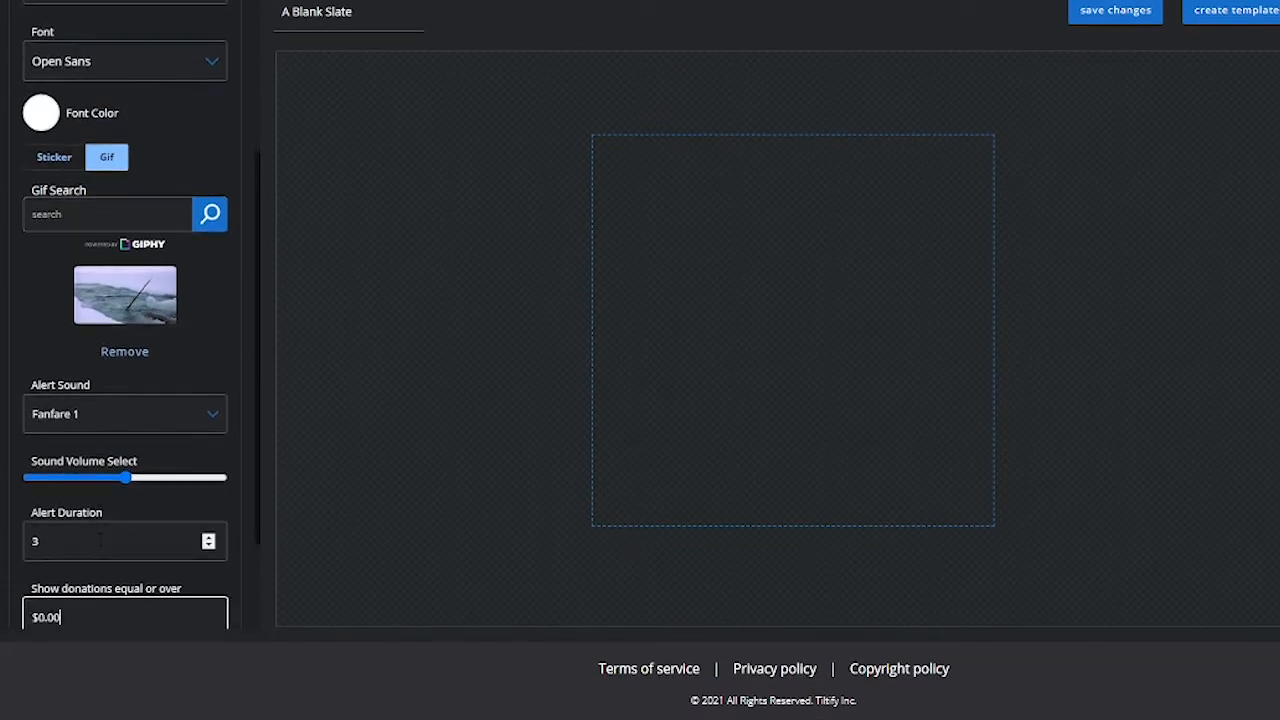
{"action": "scroll", "scroll_direction": "down", "scroll_amount": 3}
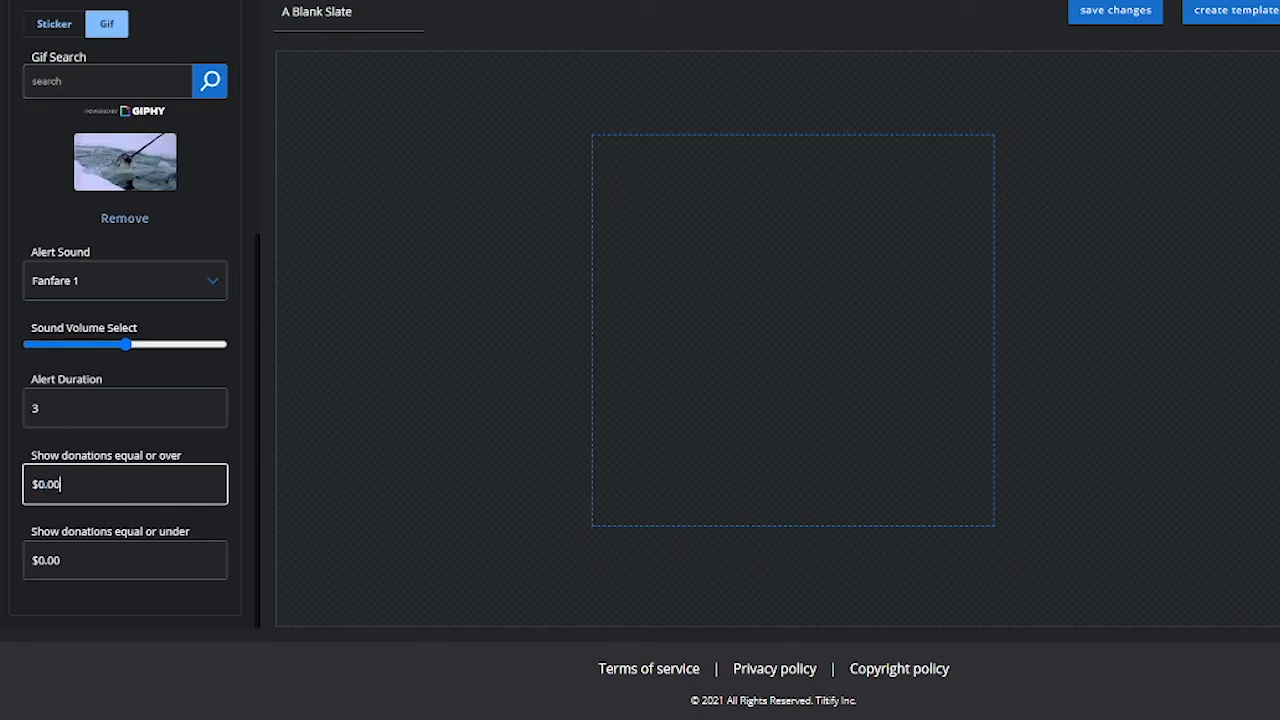
{"action": "double_click", "coordinate": [45, 560]}
{"action": "type", "text": "1"}
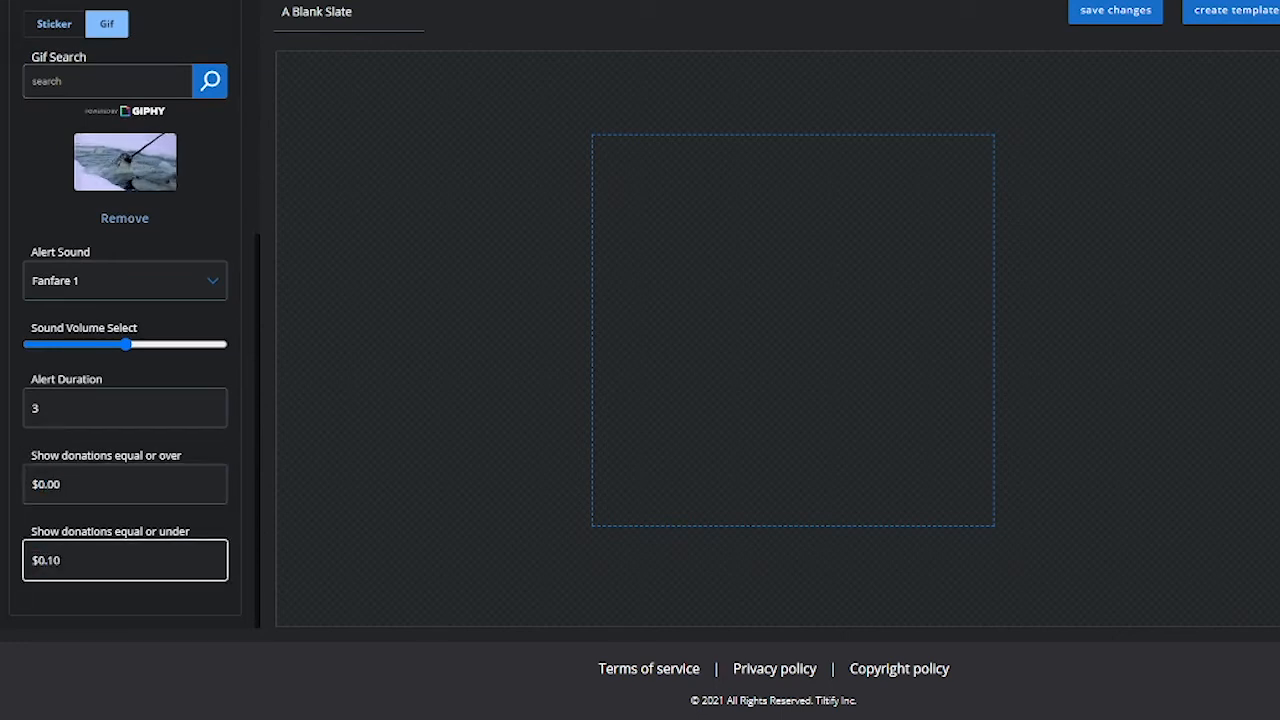
{"action": "scroll", "scroll_direction": "up", "scroll_amount": 3}
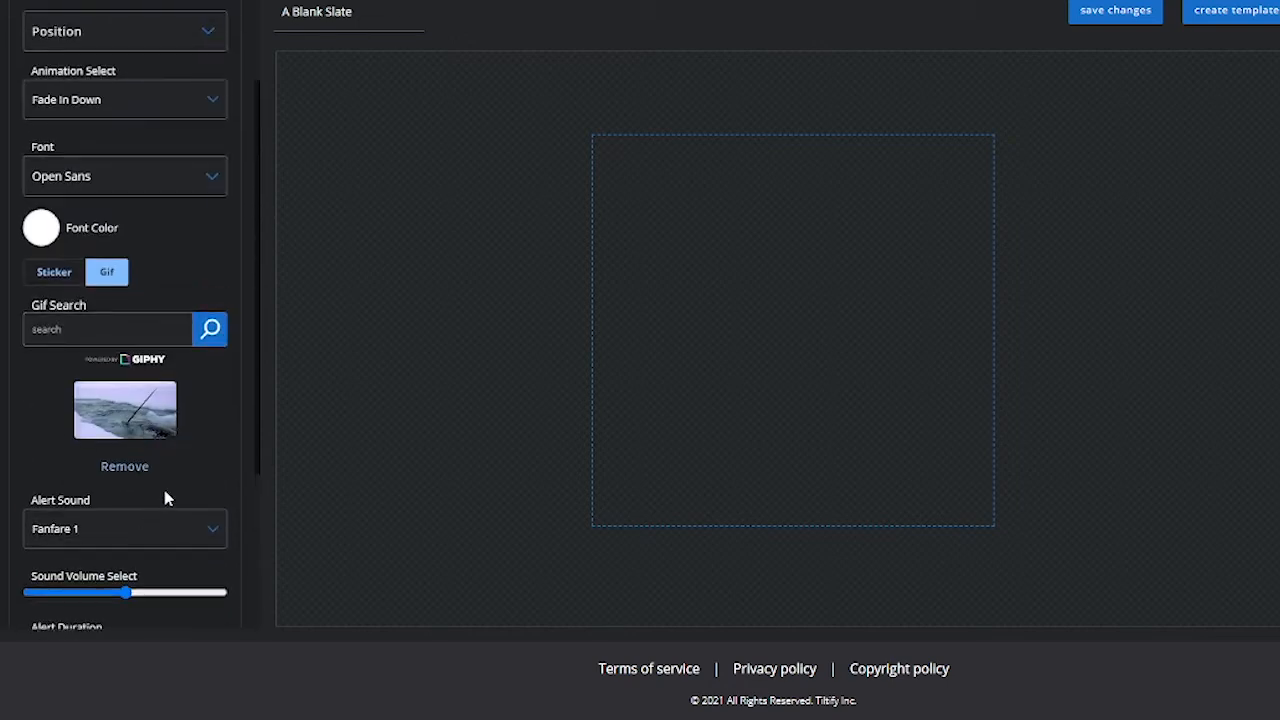
{"action": "scroll", "scroll_direction": "up", "scroll_amount": 3}
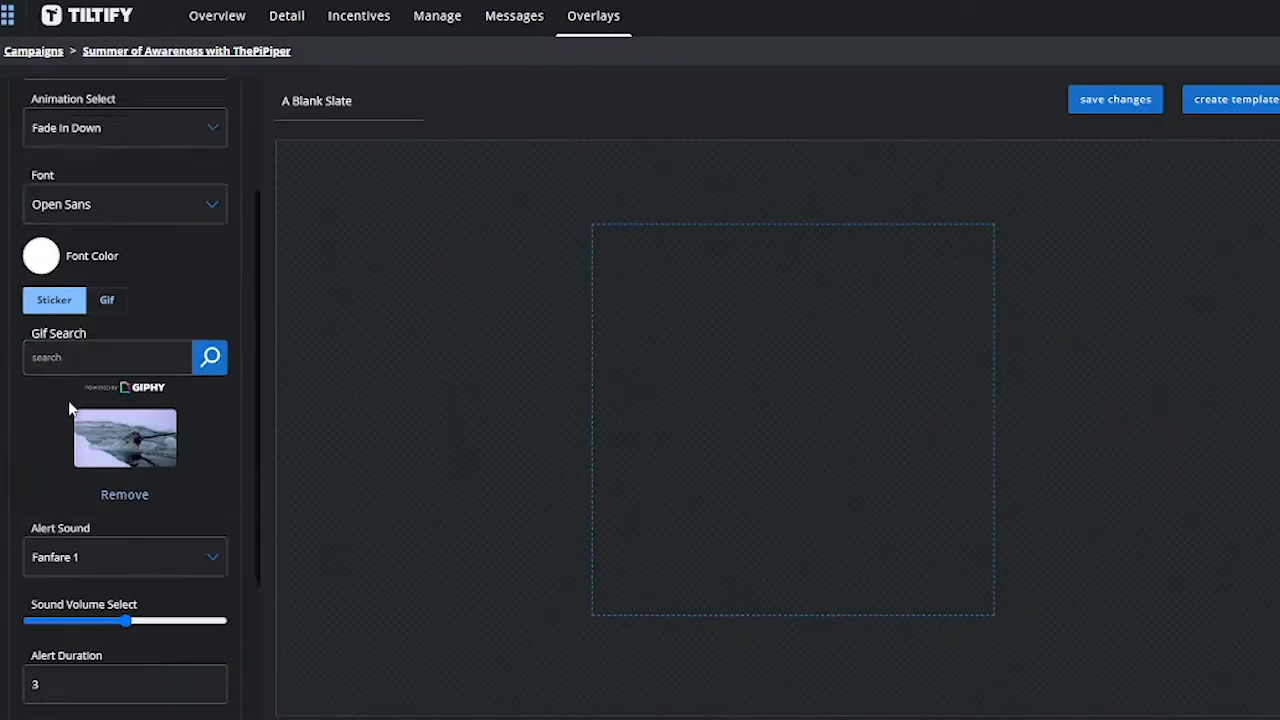
{"action": "scroll", "scroll_direction": "down", "scroll_amount": 3}
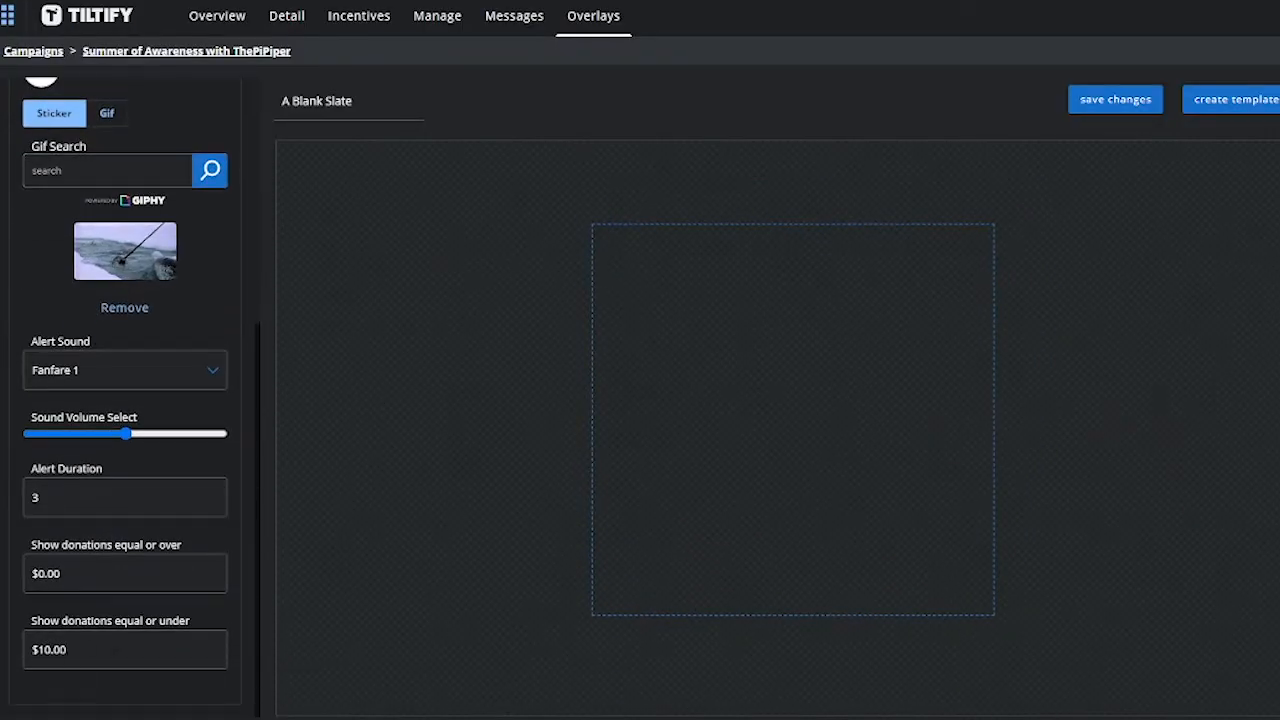
{"action": "mouse_move", "coordinate": [887, 431]}
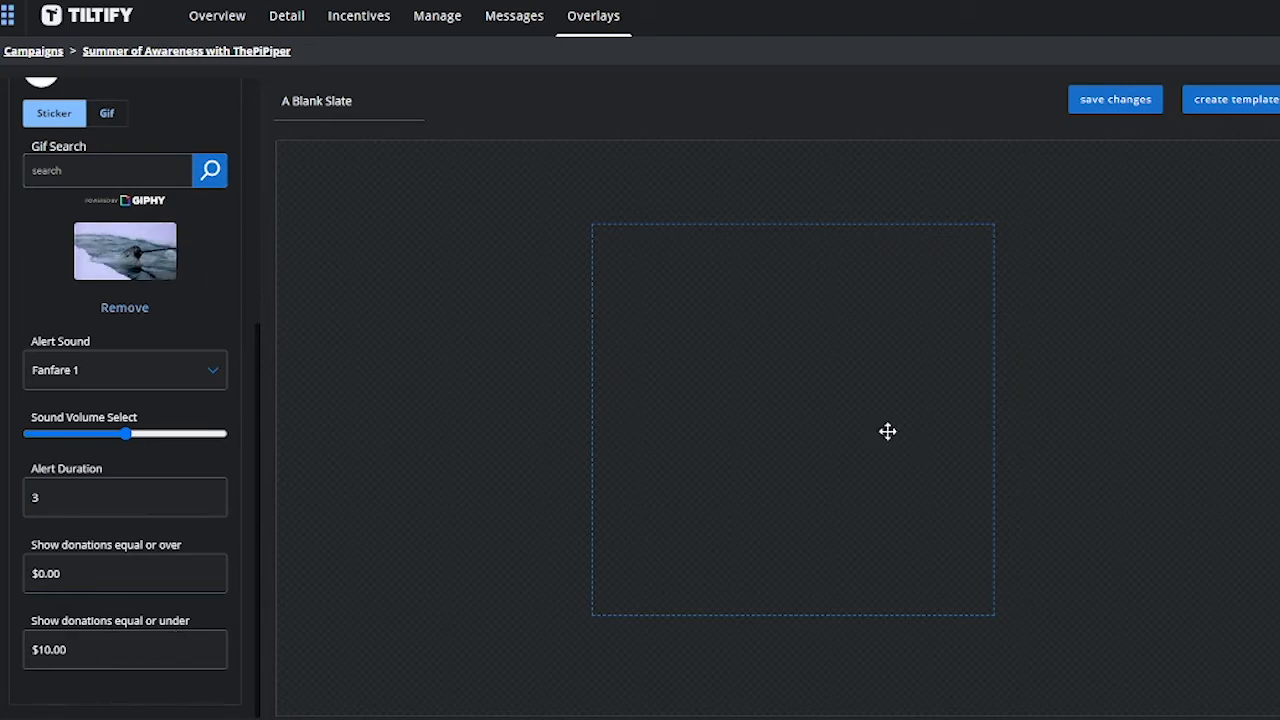
{"action": "scroll", "scroll_direction": "up", "scroll_amount": 3}
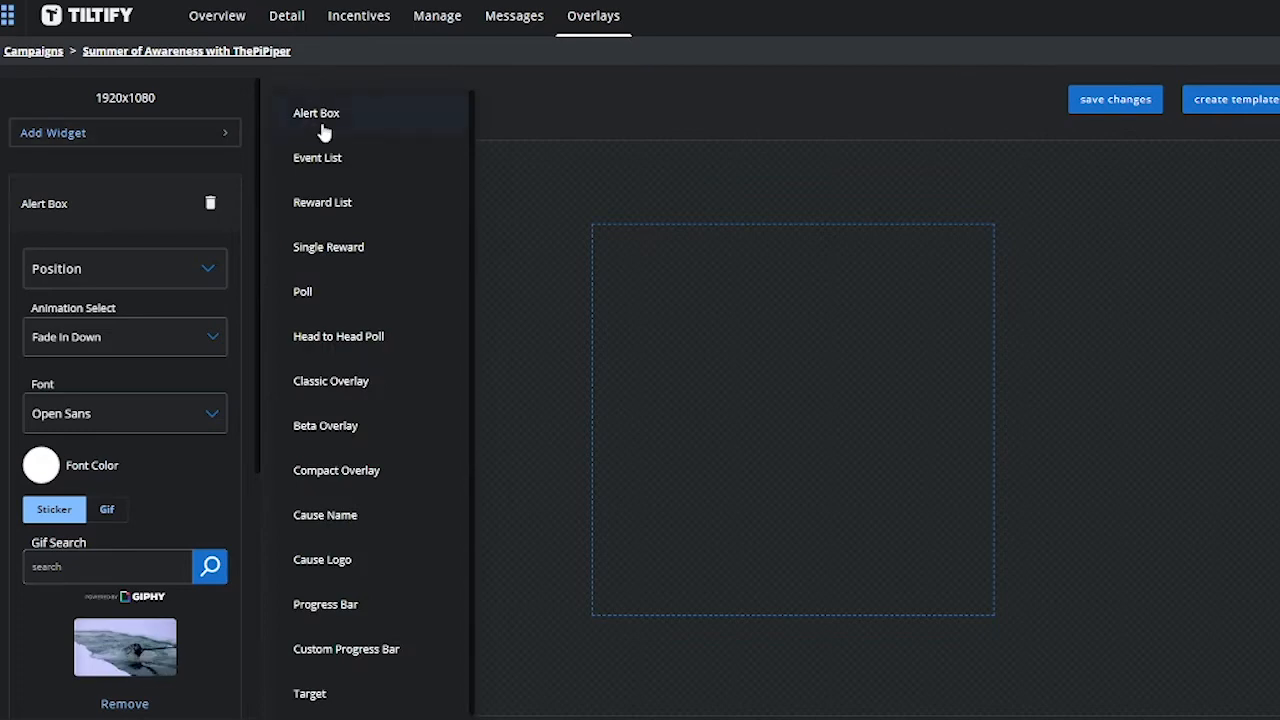
Step: Add a second Alert Box showing a cartoon narwhal sticker
{"action": "left_click", "coordinate": [316, 112]}
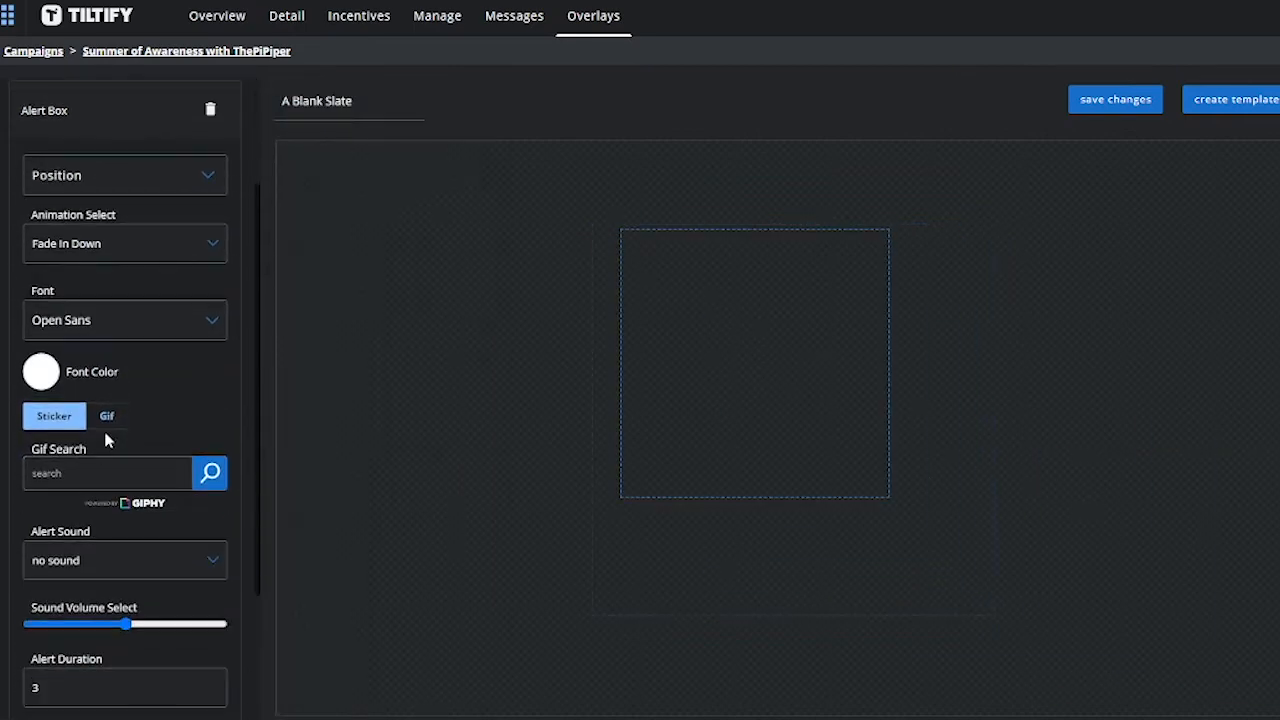
{"action": "type", "text": "Narwhal"}
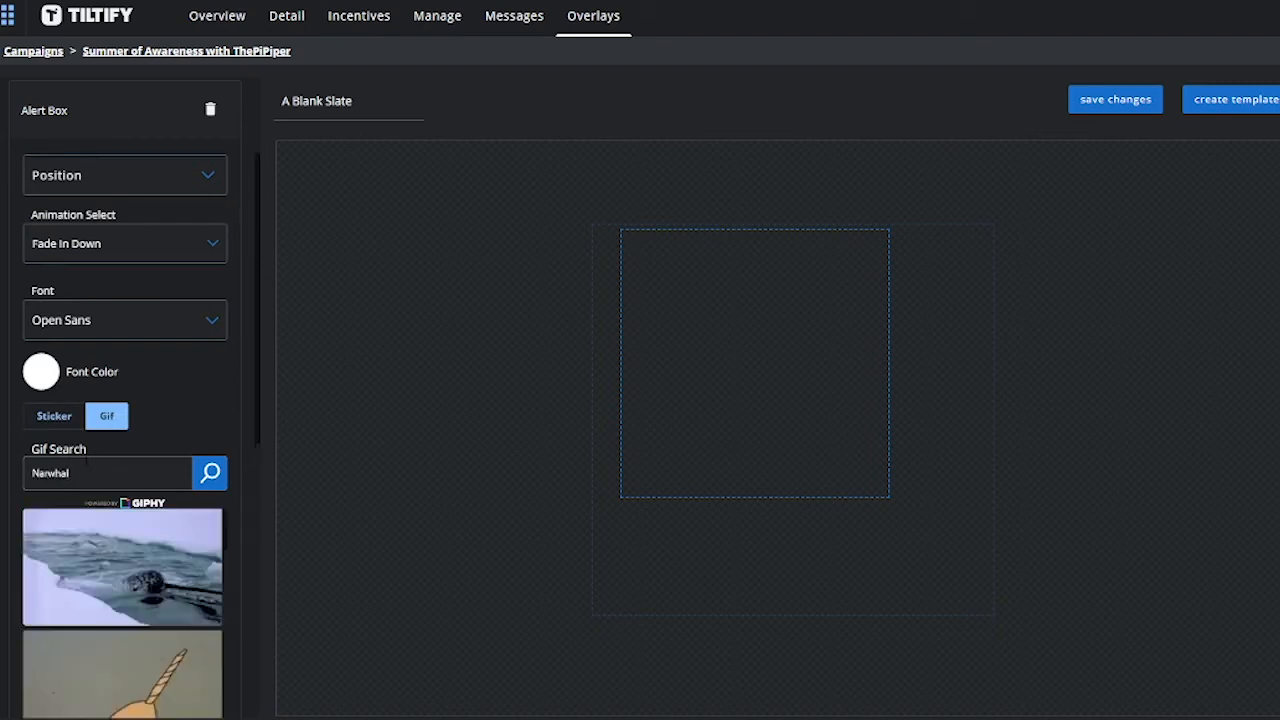
{"action": "left_click", "coordinate": [54, 415]}
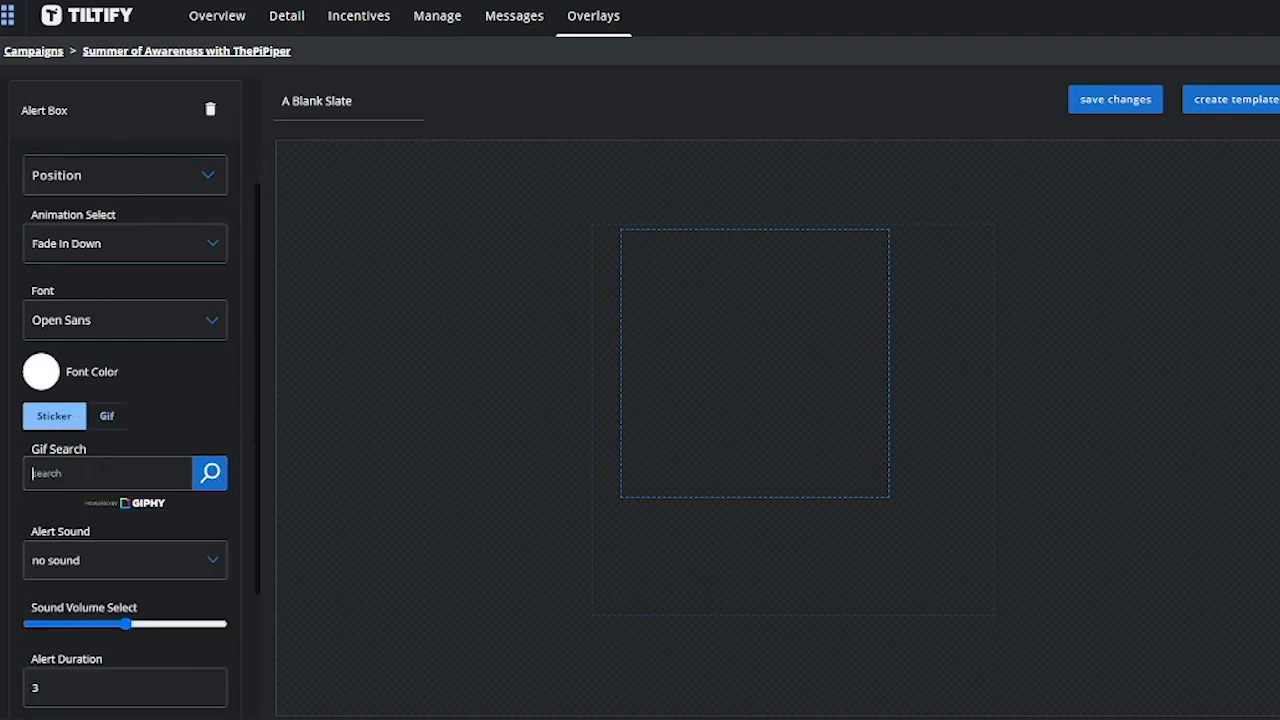
{"action": "type", "text": "Narwhal"}
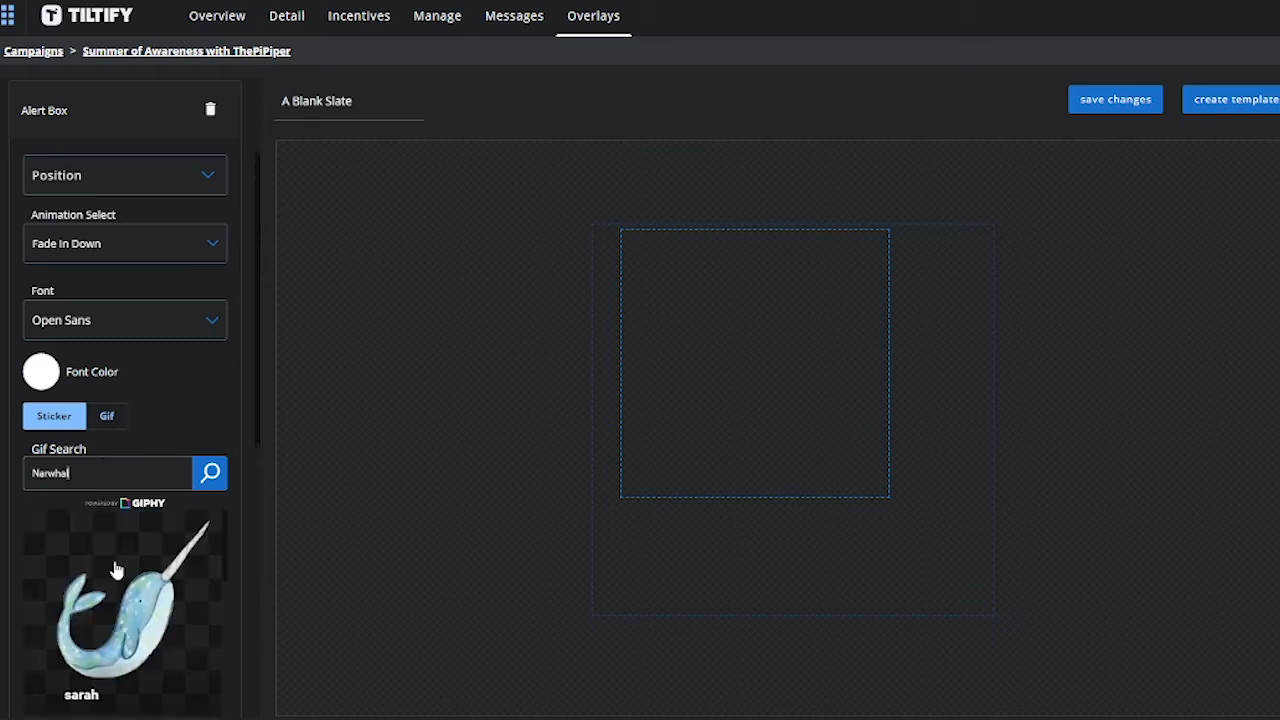
{"action": "left_click", "coordinate": [117, 600]}
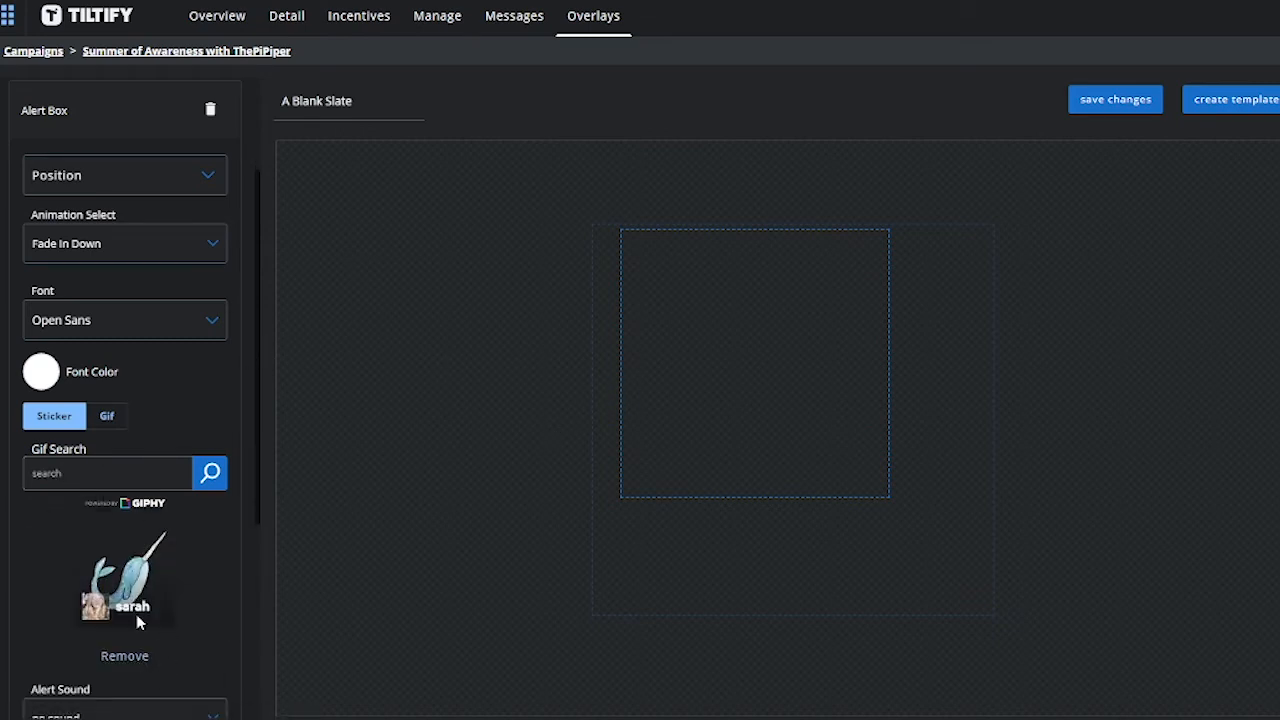
Step: Give the second alert the Applause 1 sound and a $10.00 minimum donation
{"action": "left_click", "coordinate": [124, 470]}
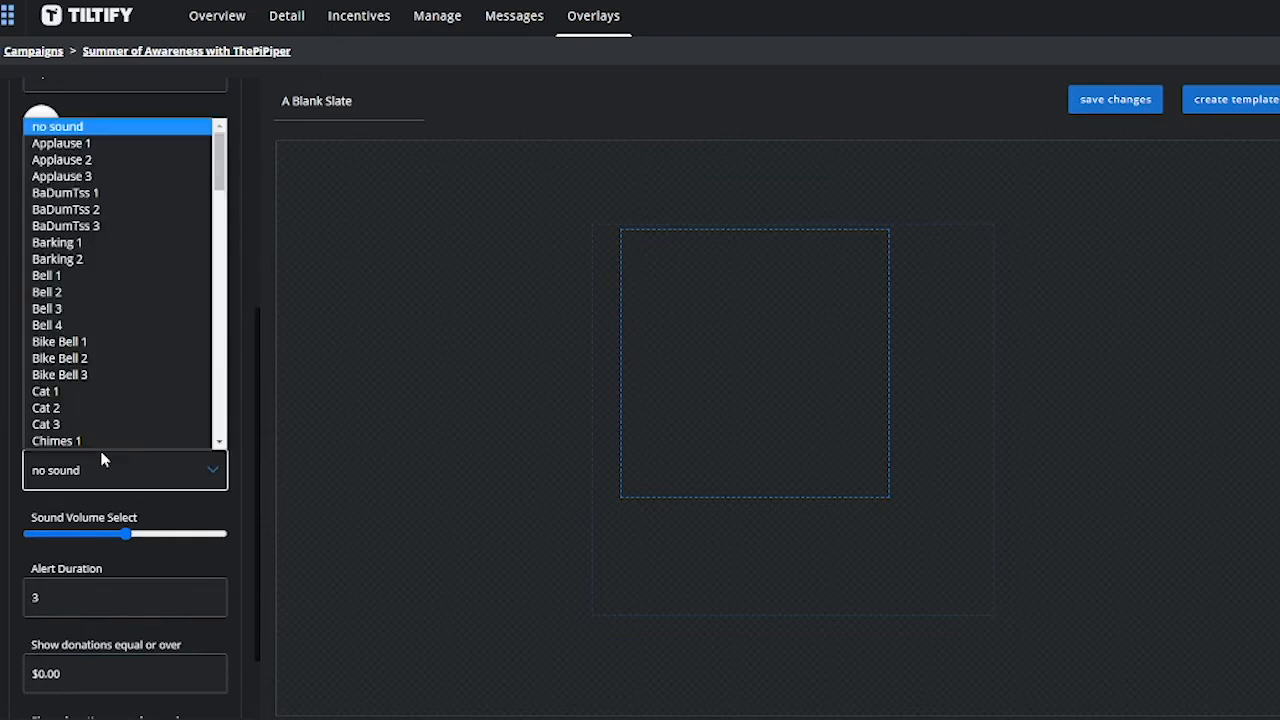
{"action": "left_click", "coordinate": [61, 143]}
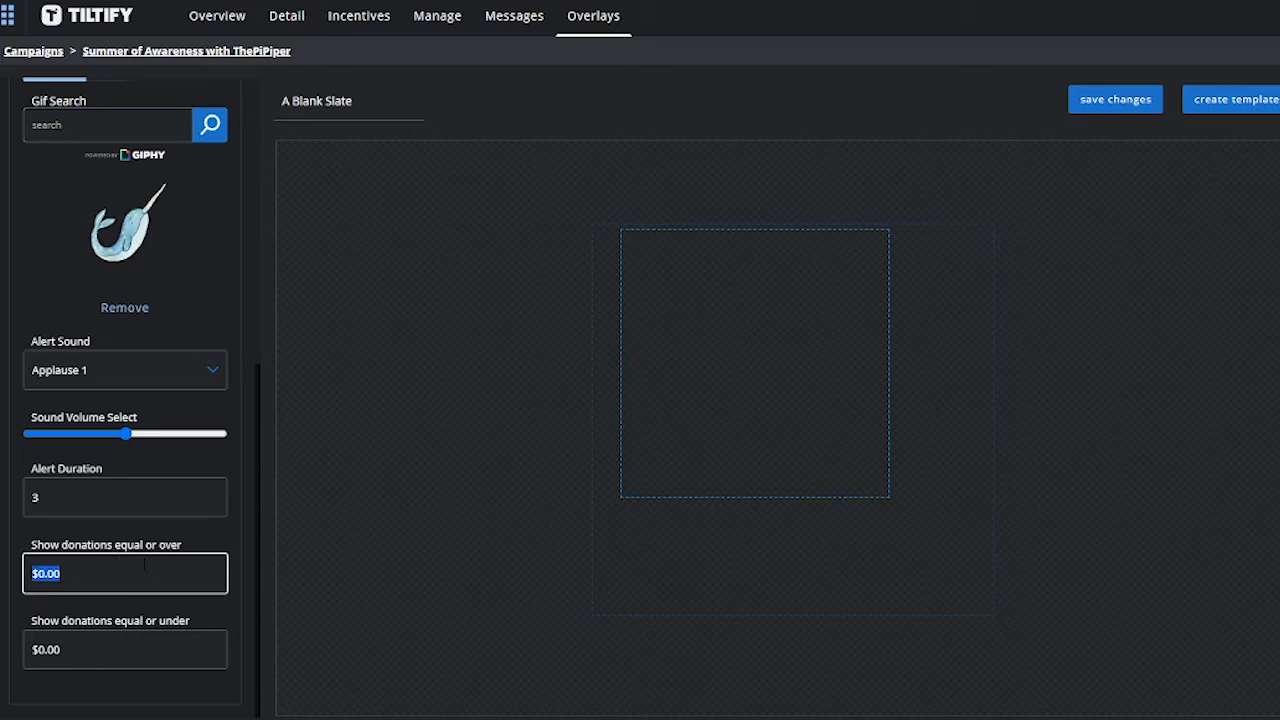
{"action": "type", "text": "10.00"}
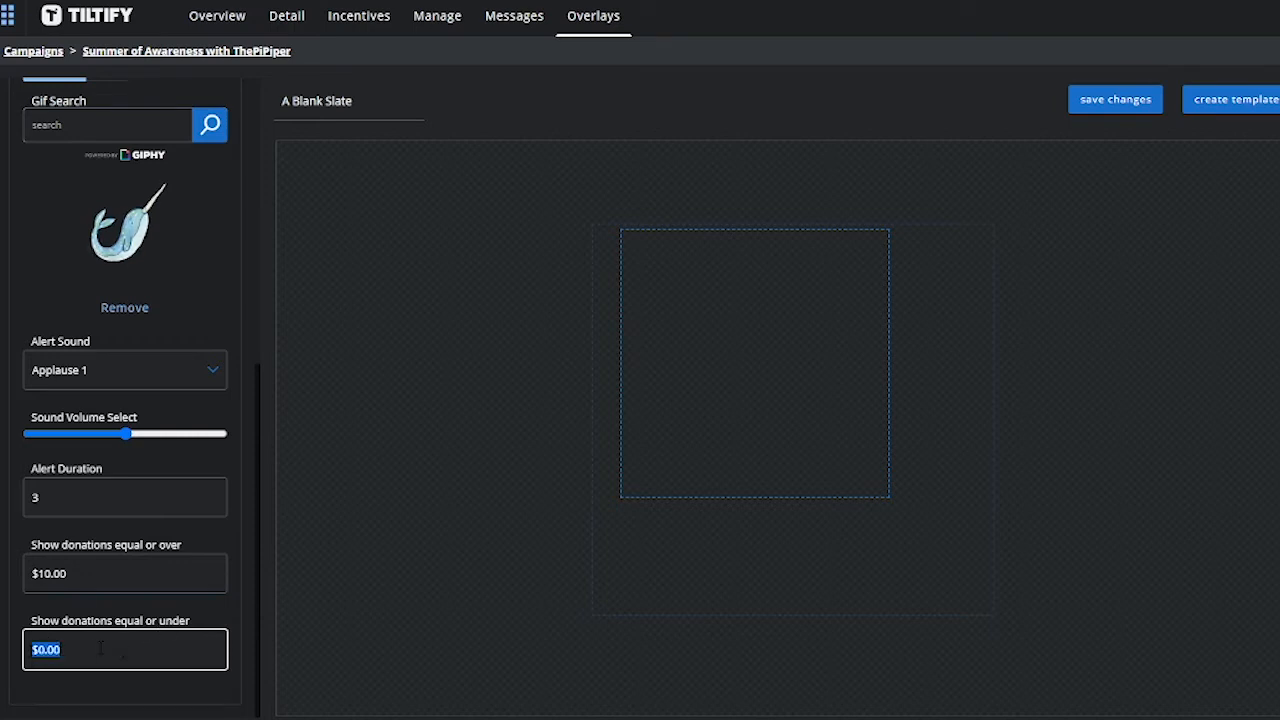
Step: Enter 0.10 in the second alert's 'Show donations equal or under' field
{"action": "type", "text": "0.10"}
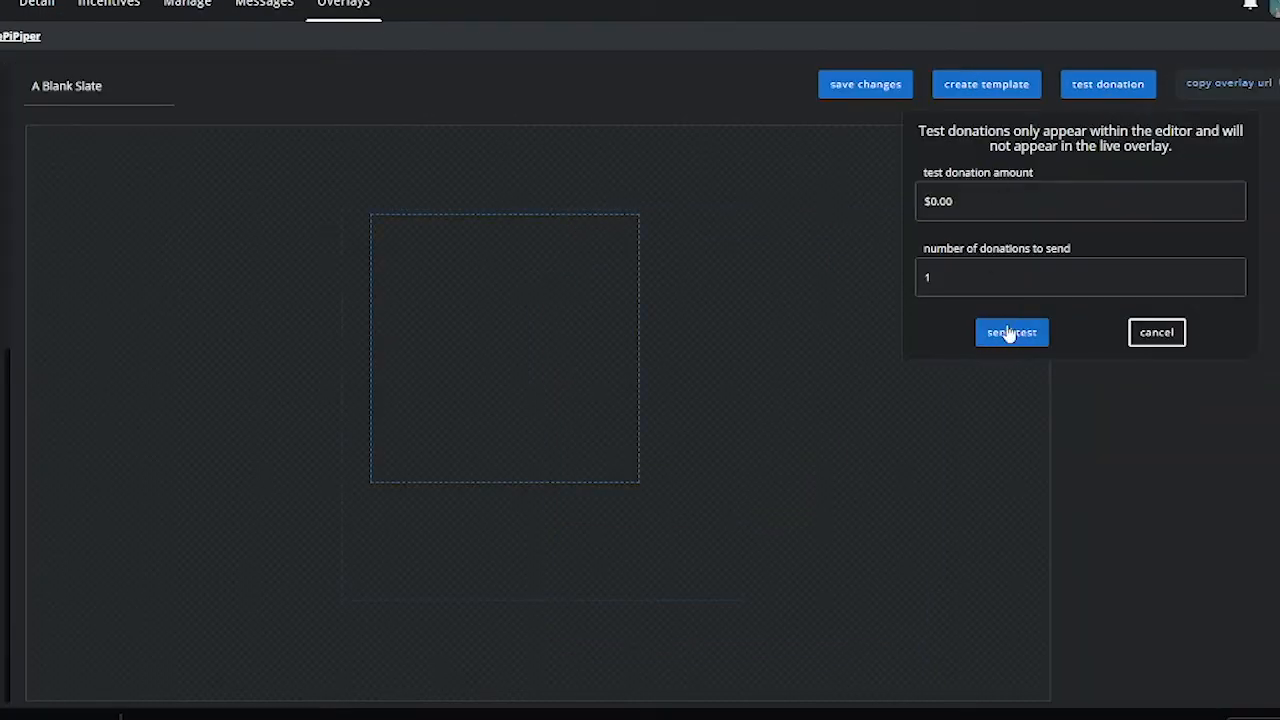
Step: Send a $0.00 test donation, then a $15.00 one, to preview both narwhal alerts
{"action": "left_click", "coordinate": [1011, 332]}
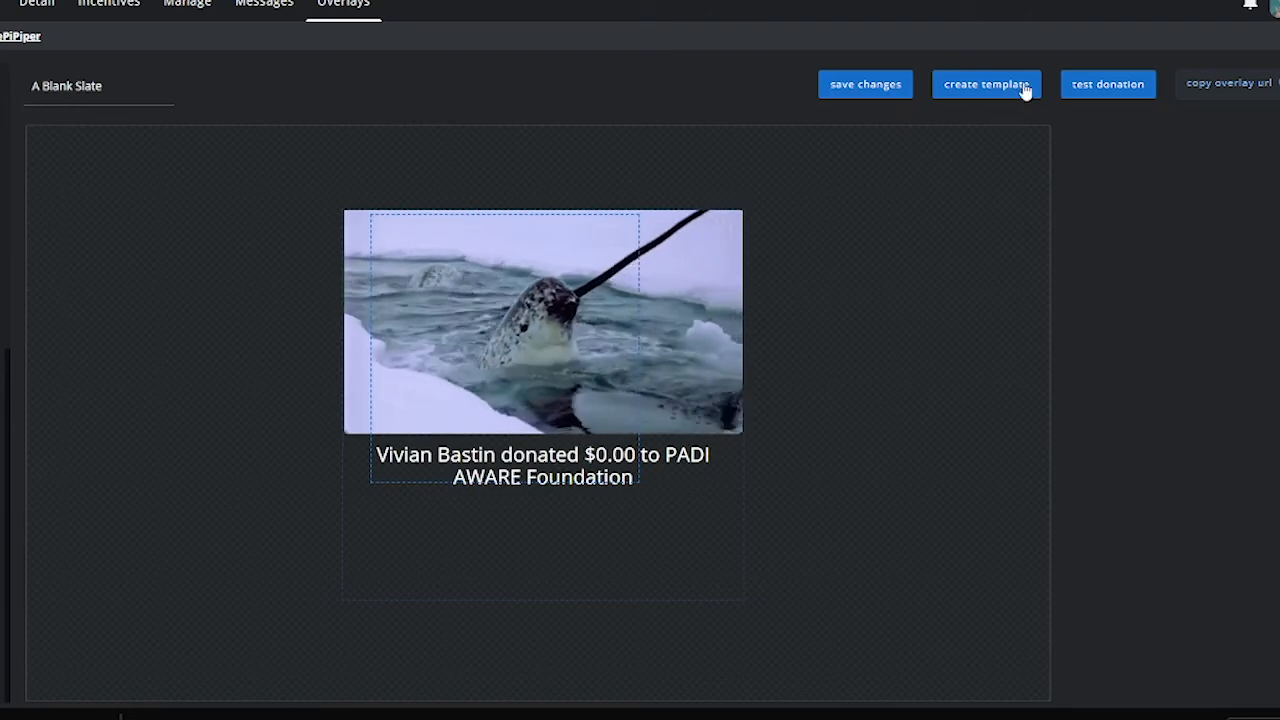
{"action": "left_click", "coordinate": [1107, 84]}
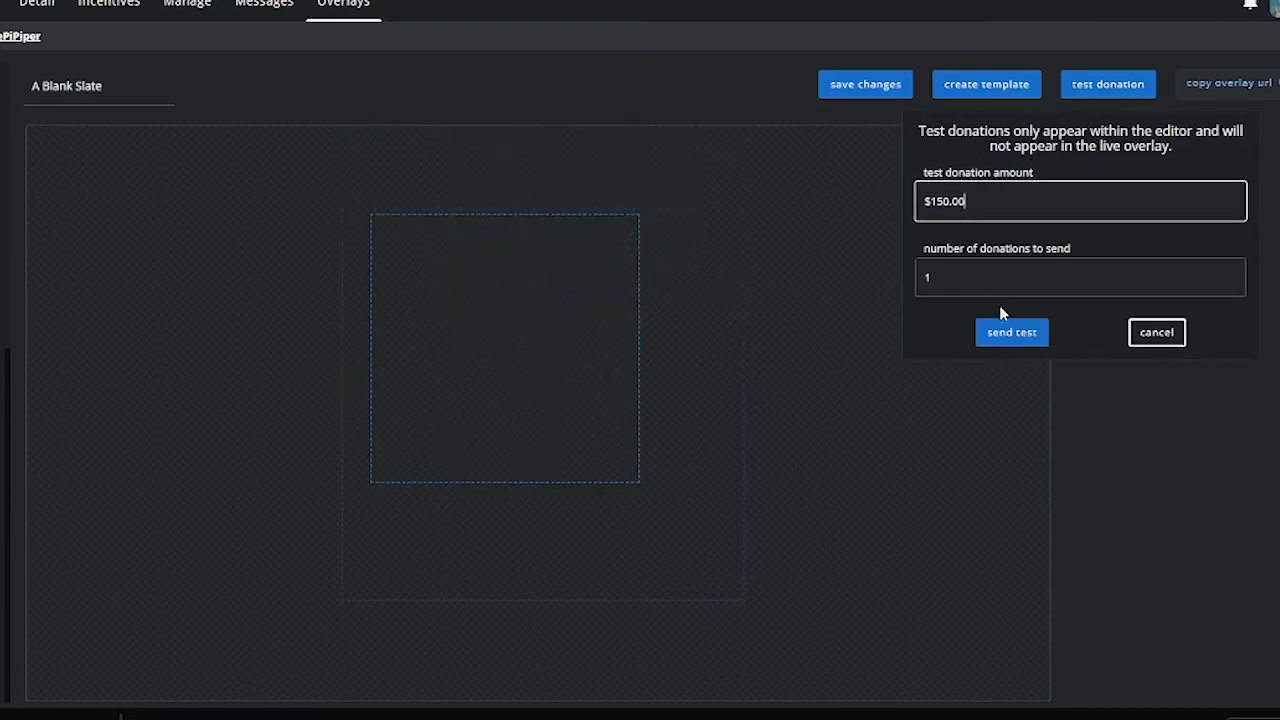
{"action": "left_click", "coordinate": [1011, 332]}
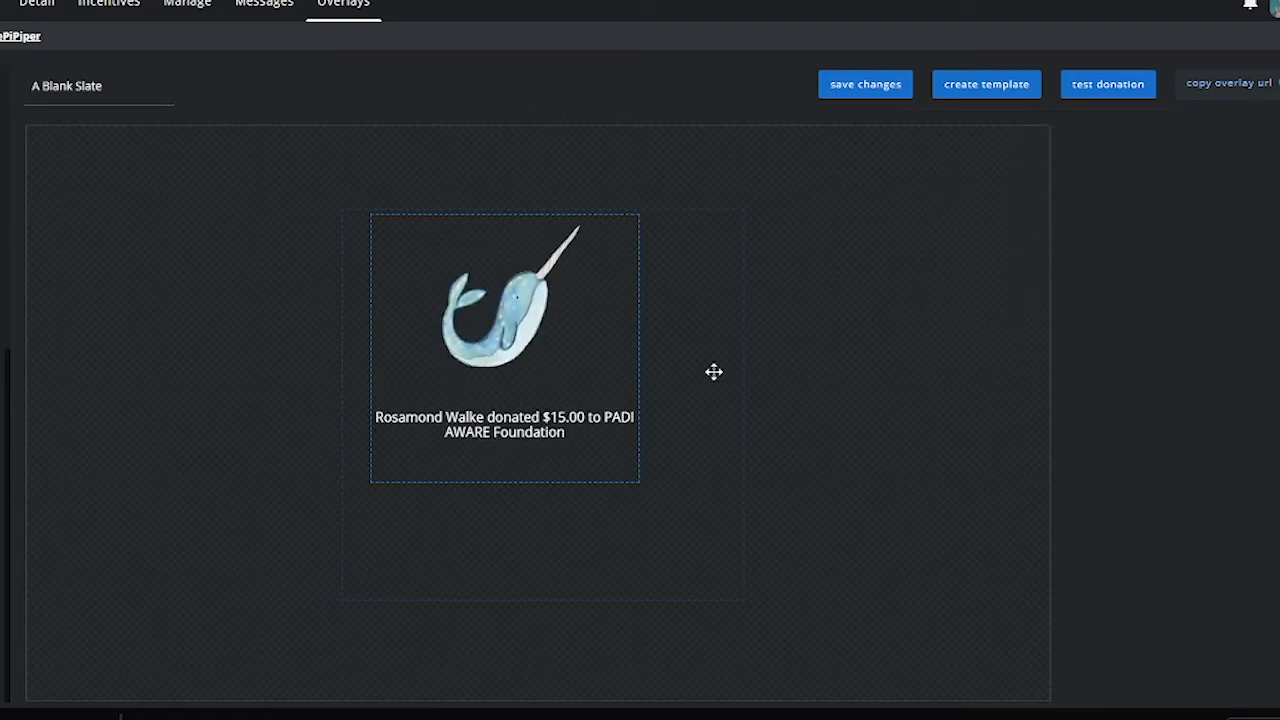
{"action": "mouse_move", "coordinate": [854, 125]}
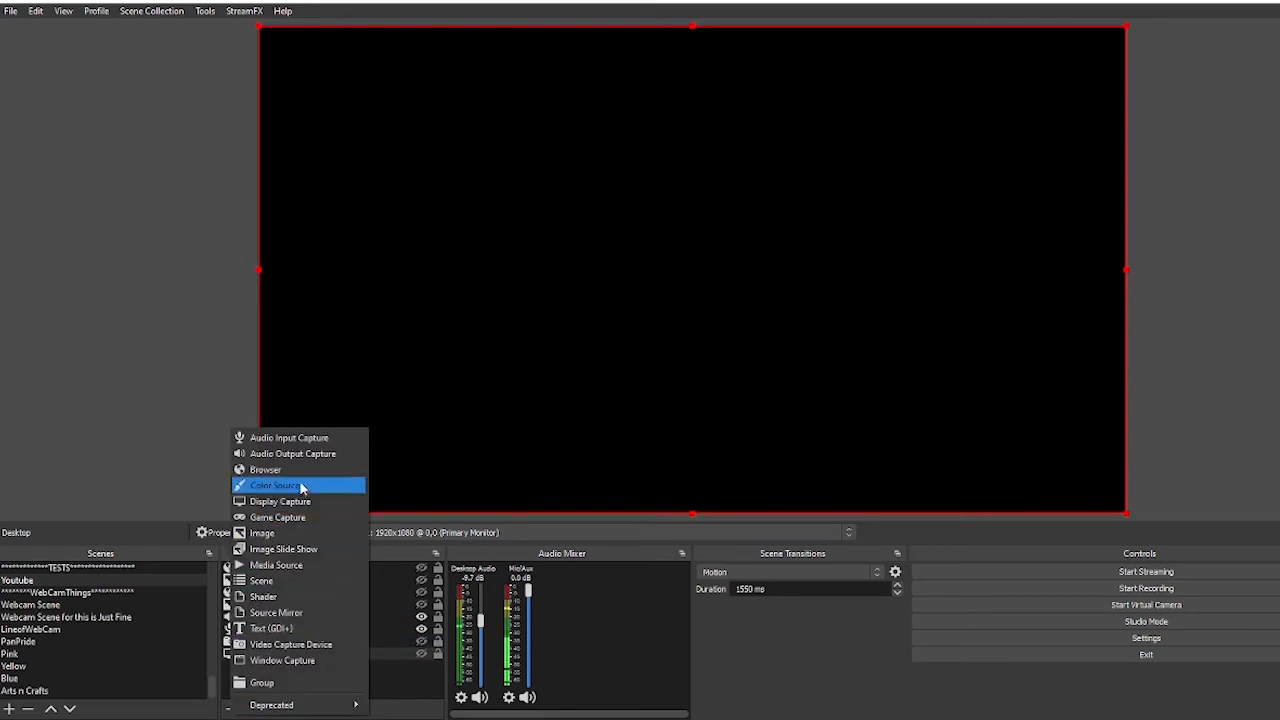
Step: Create an OBS browser source named TiltifyOverlay
{"action": "left_click", "coordinate": [273, 485]}
{"action": "type", "text": "TEsTy"}
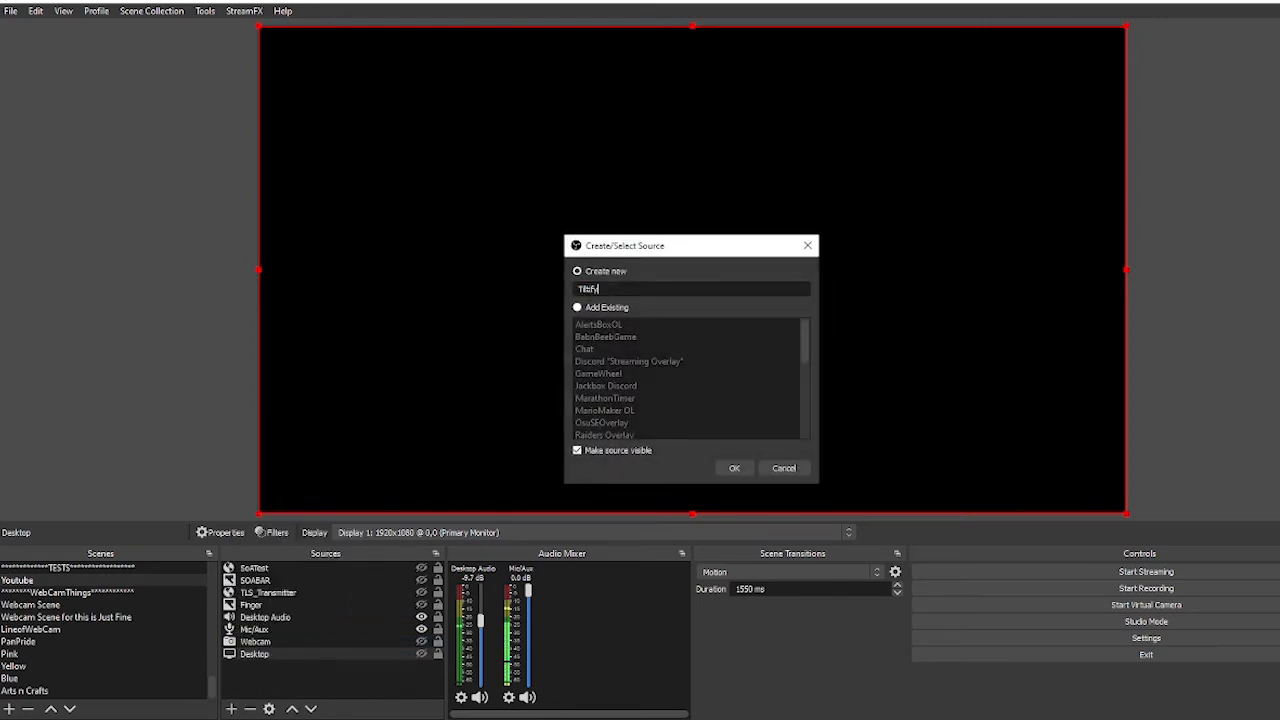
{"action": "type", "text": "Overlay"}
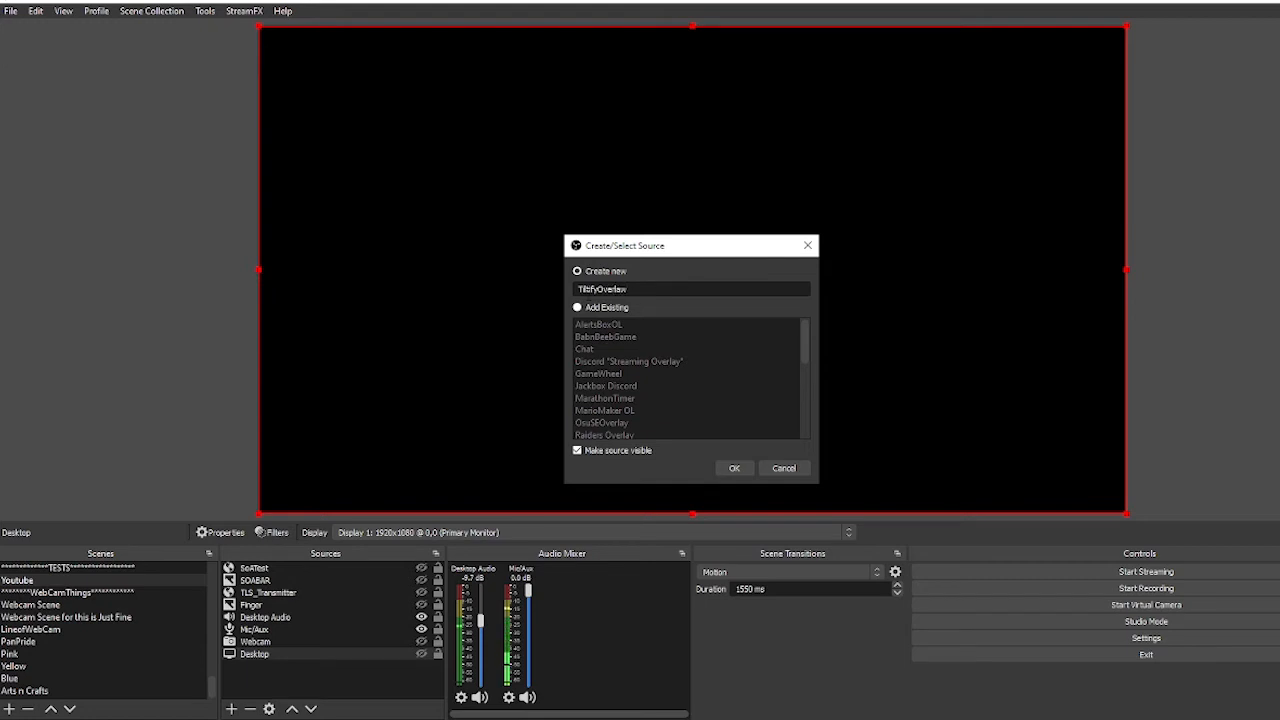
{"action": "left_click", "coordinate": [734, 468]}
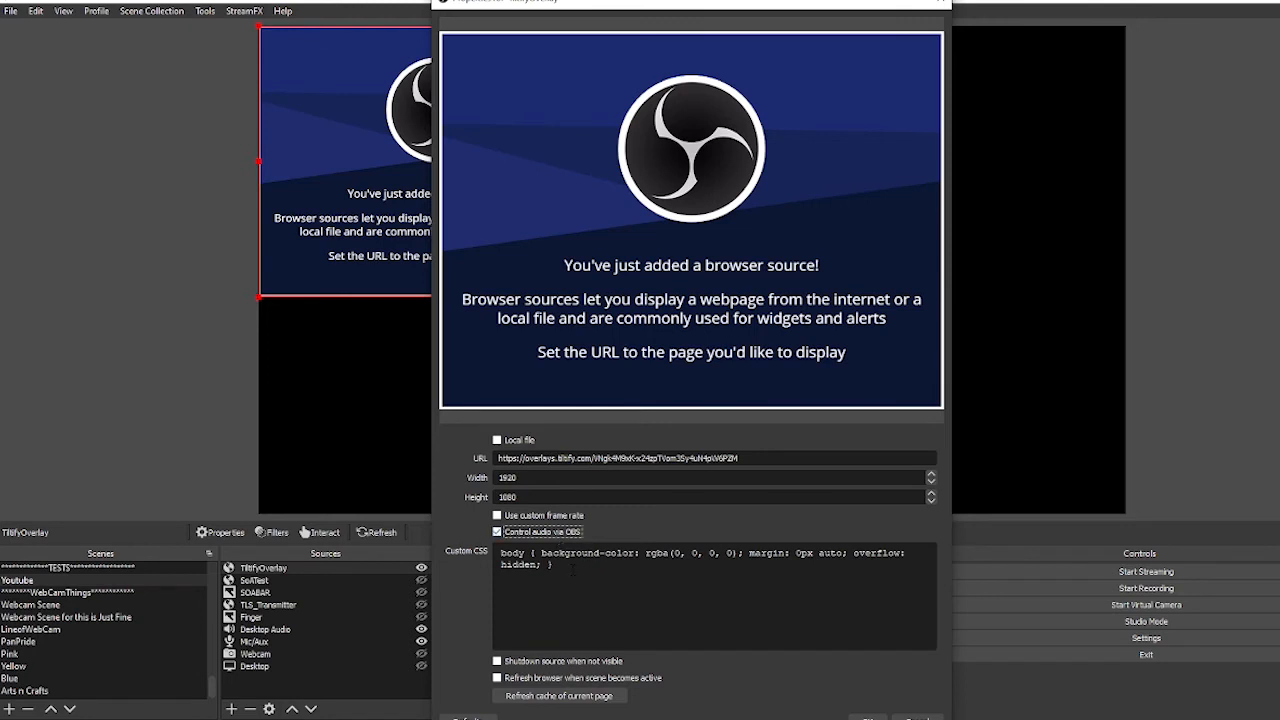
Step: Enable 'Shutdown source when not visible' in the TiltifyOverlay source properties
{"action": "left_click", "coordinate": [497, 531]}
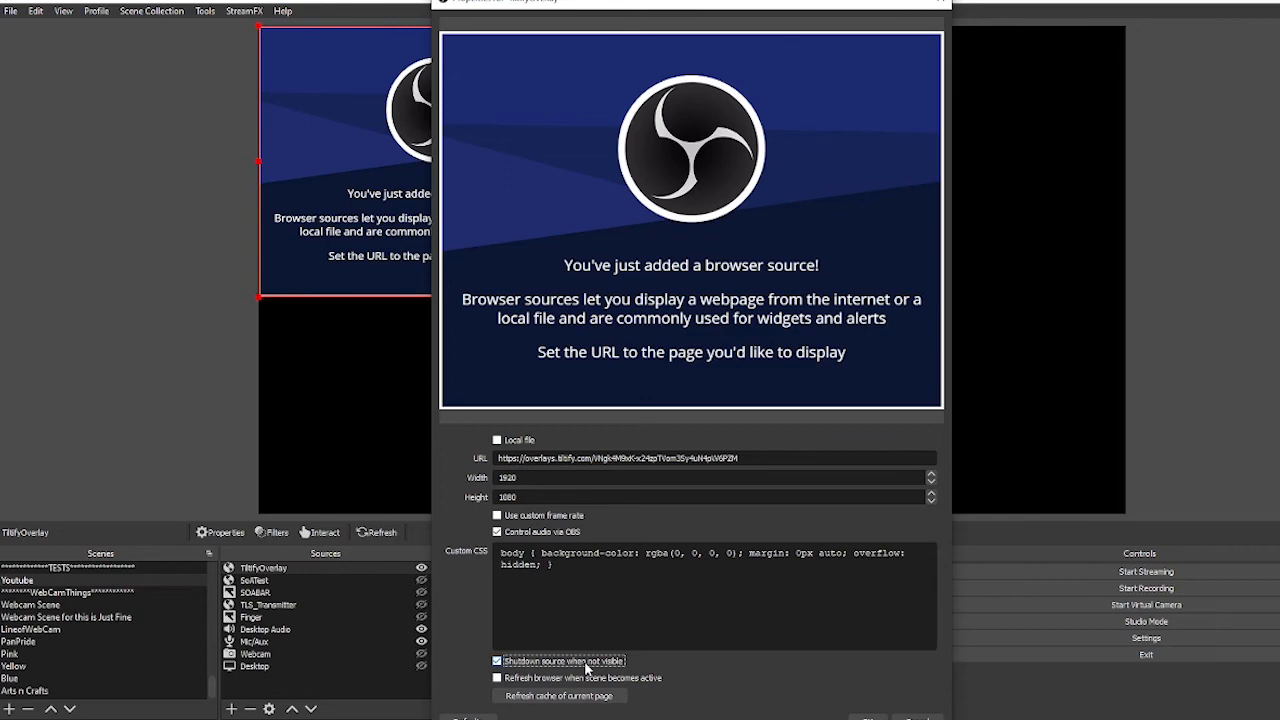
{"action": "mouse_move", "coordinate": [708, 495]}
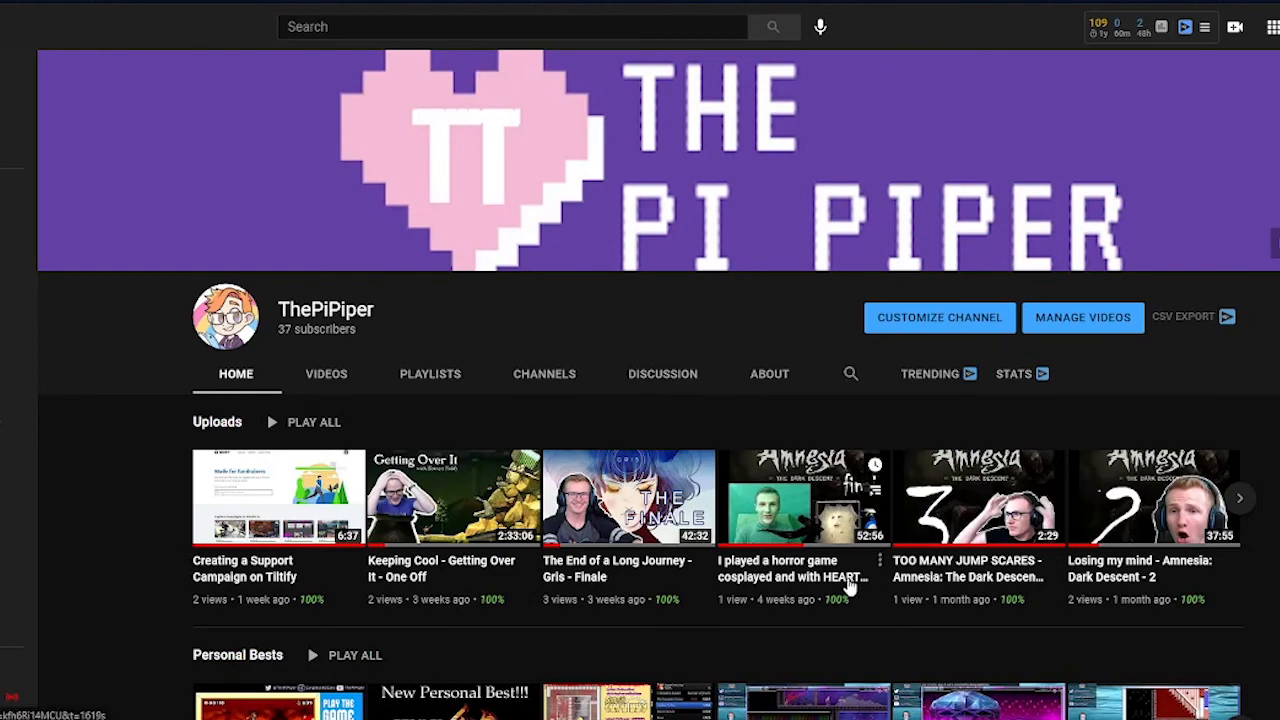
{"action": "mouse_move", "coordinate": [805, 576]}
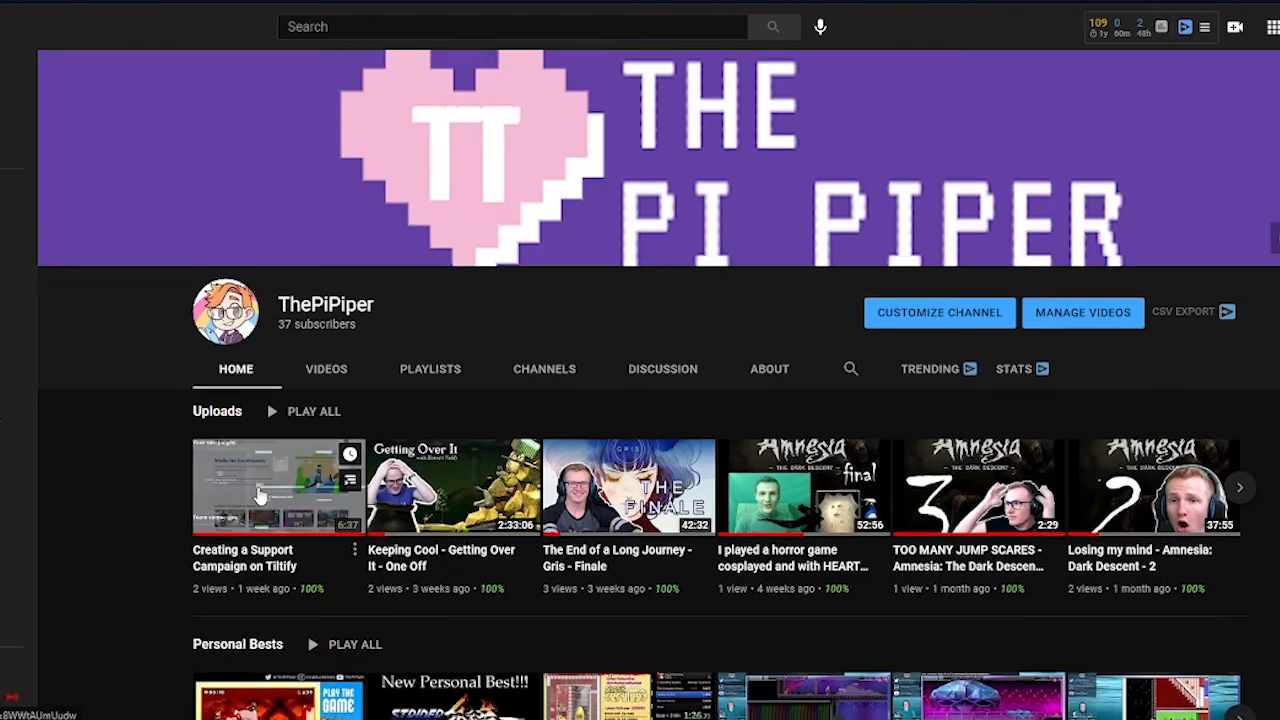
{"action": "scroll", "scroll_direction": "down", "scroll_amount": 3}
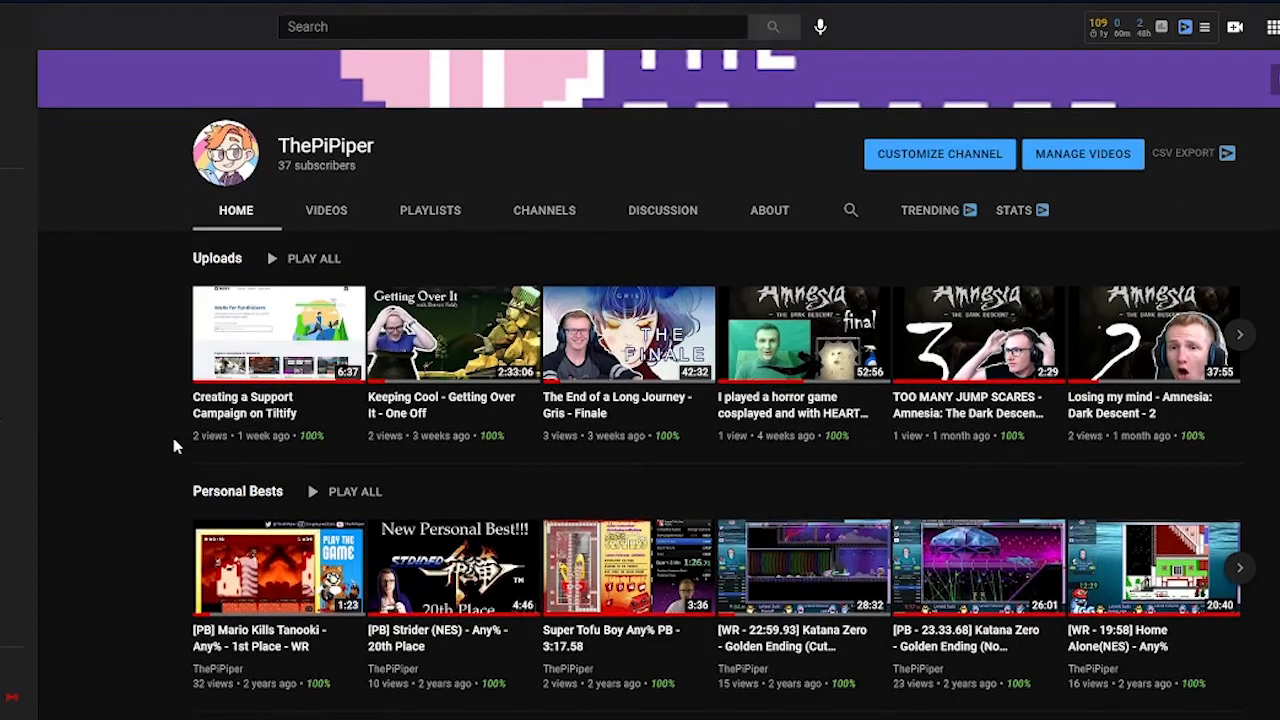
{"action": "scroll", "scroll_direction": "down", "scroll_amount": 3}
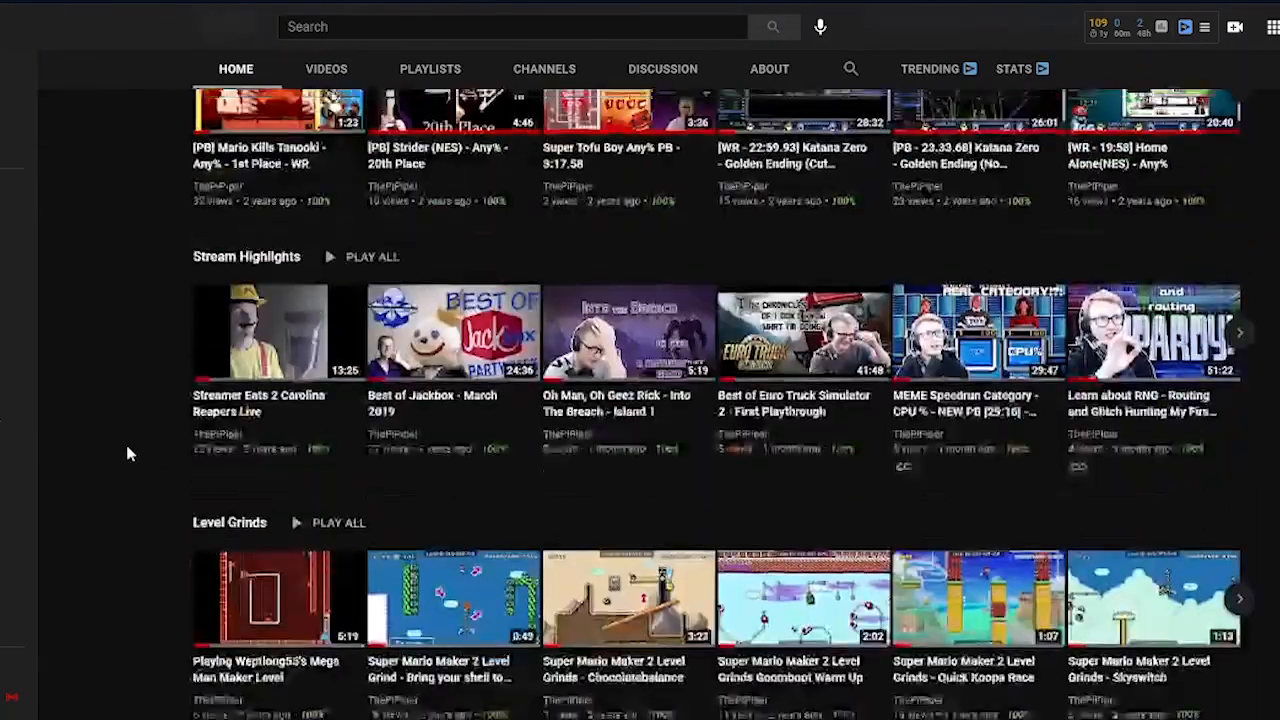
{"action": "scroll", "scroll_direction": "down", "scroll_amount": 3}
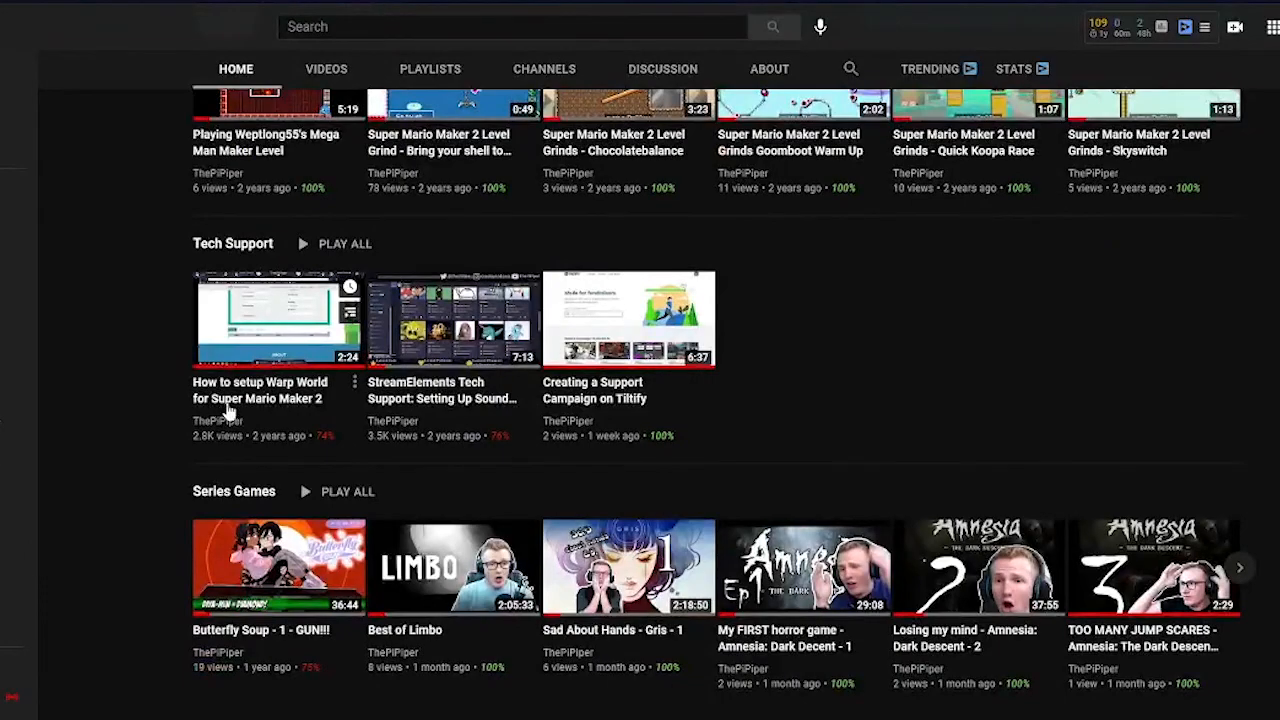
{"action": "mouse_move", "coordinate": [163, 410]}
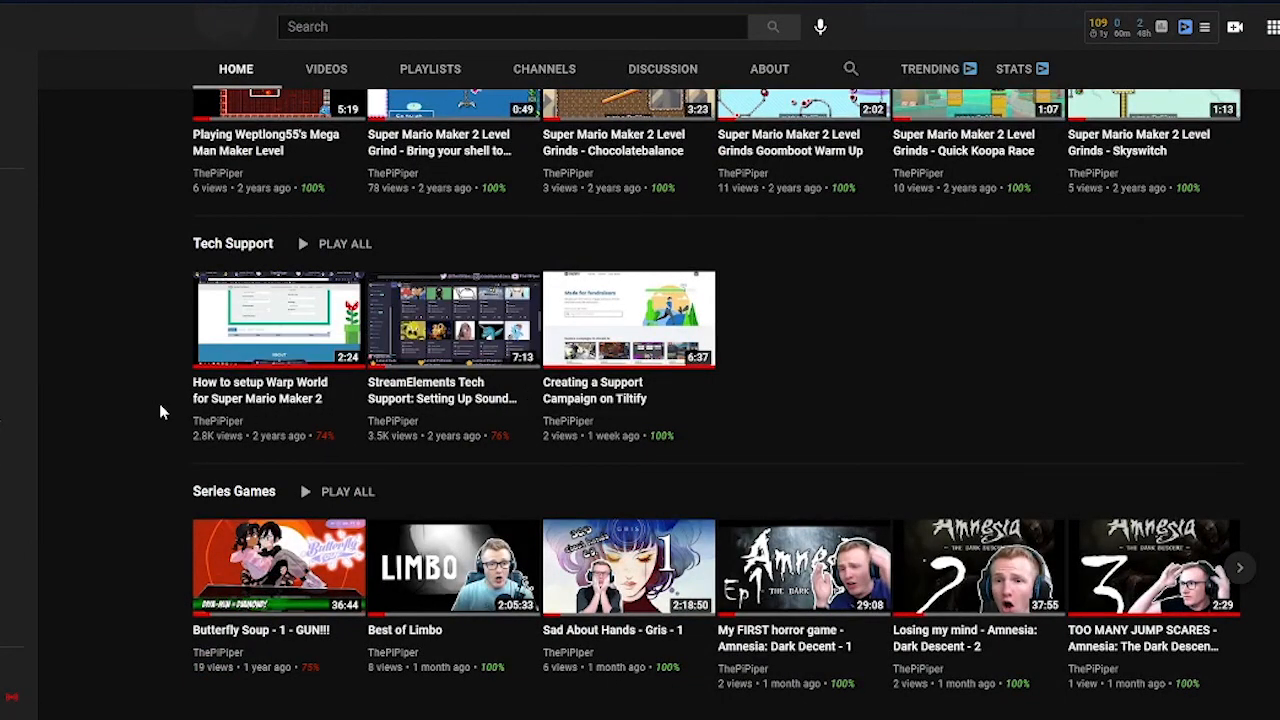
{"action": "scroll", "scroll_direction": "down", "scroll_amount": 3}
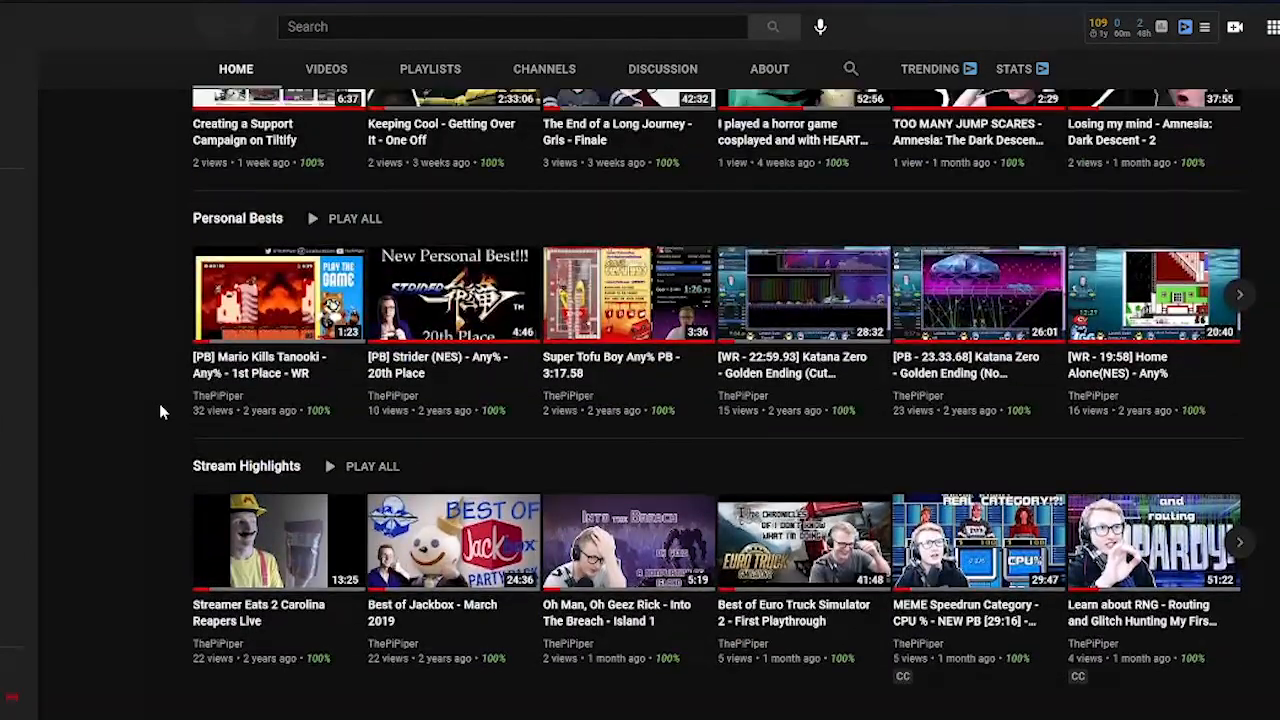
{"action": "scroll", "scroll_direction": "up", "scroll_amount": 3}
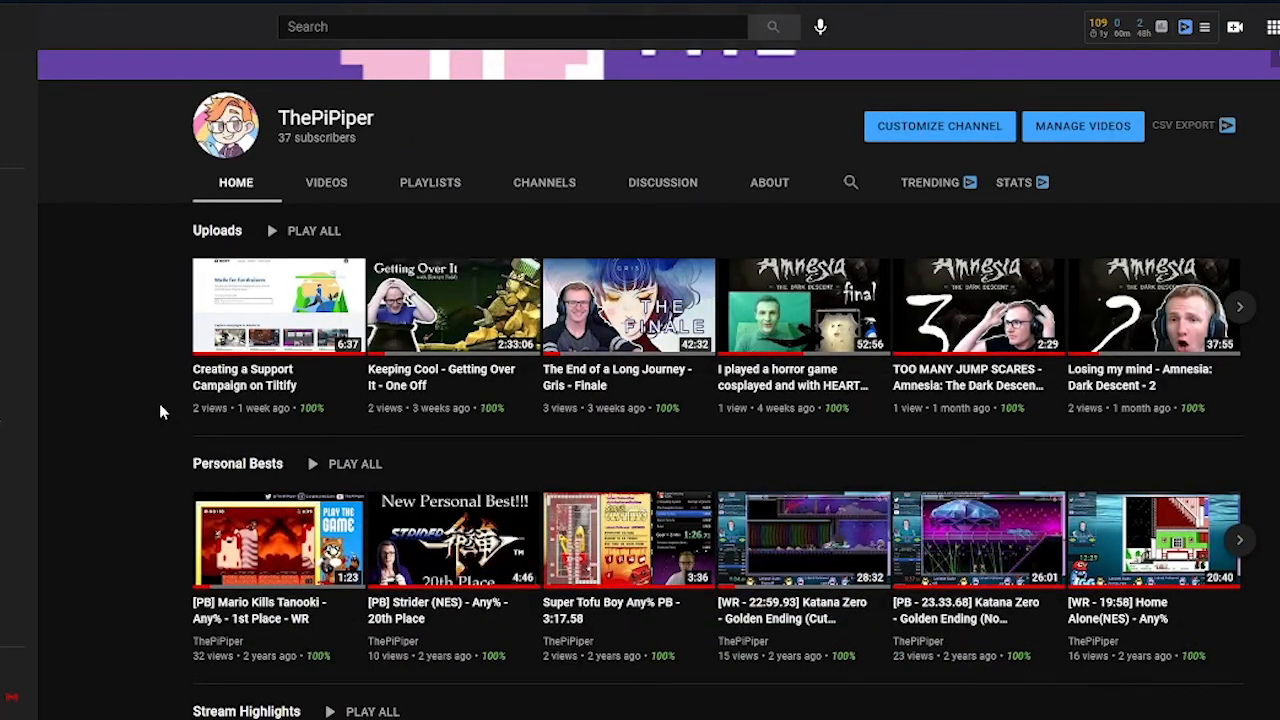
{"action": "mouse_move", "coordinate": [620, 305]}
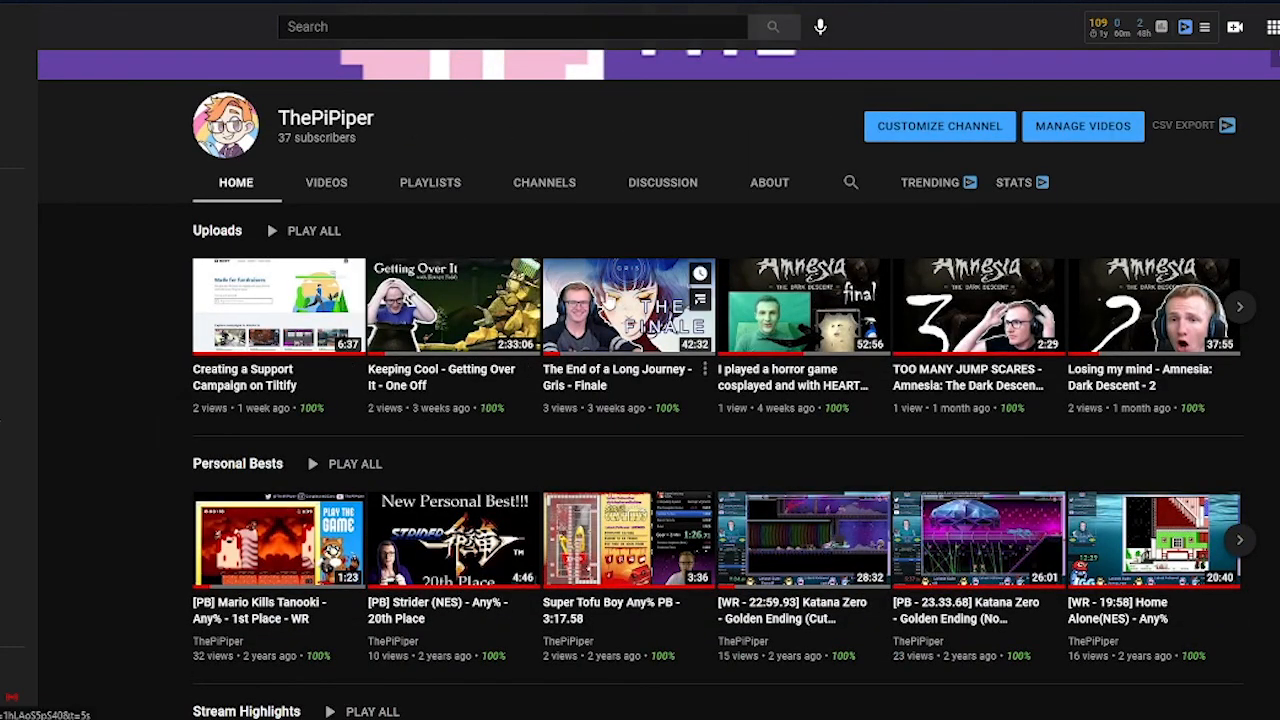